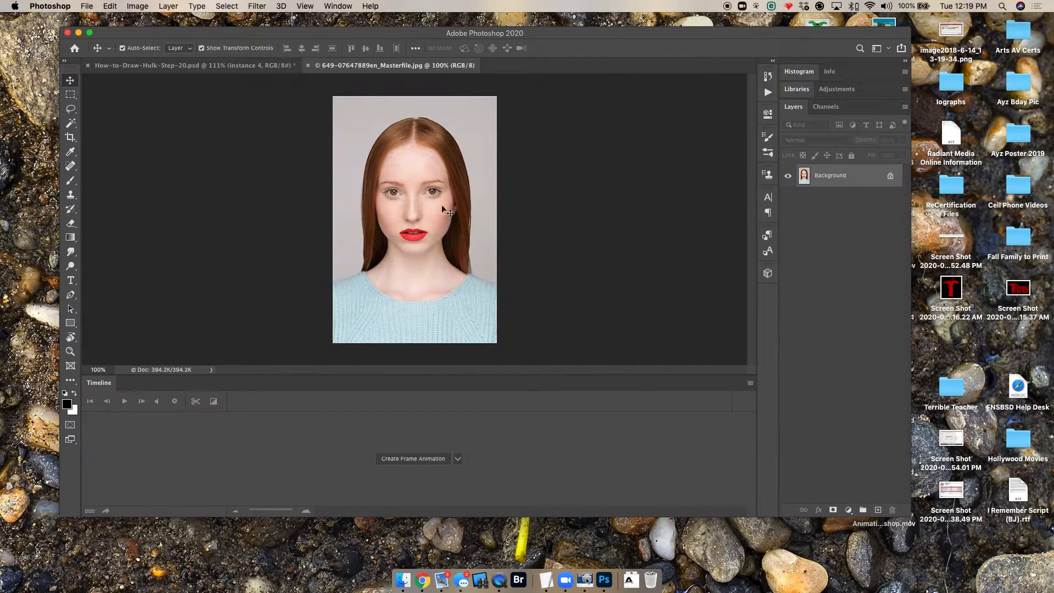
{"action": "mouse_move", "coordinate": [715, 188]}
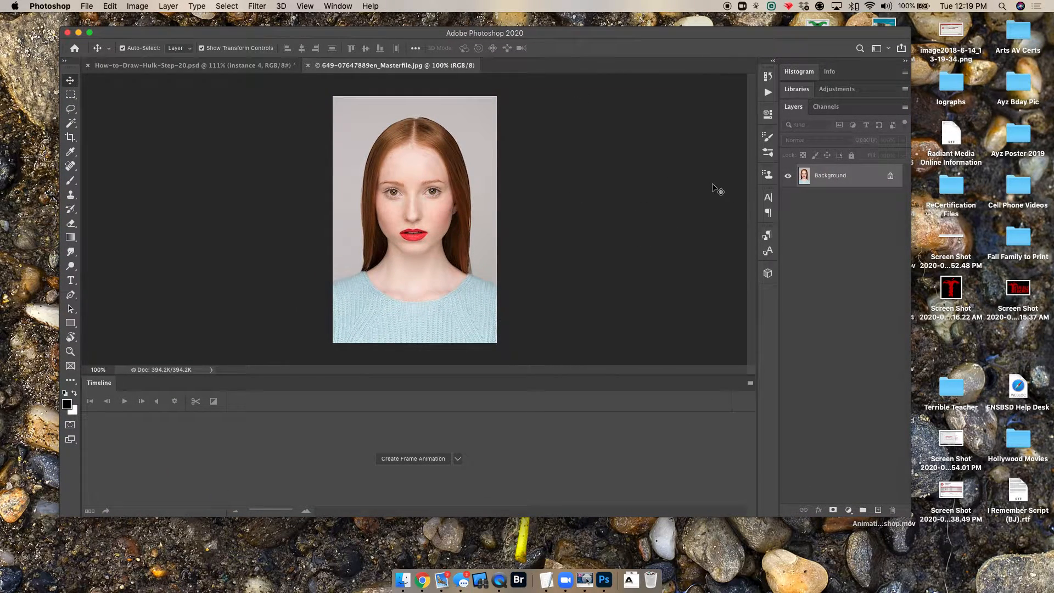
{"action": "mouse_move", "coordinate": [478, 213]}
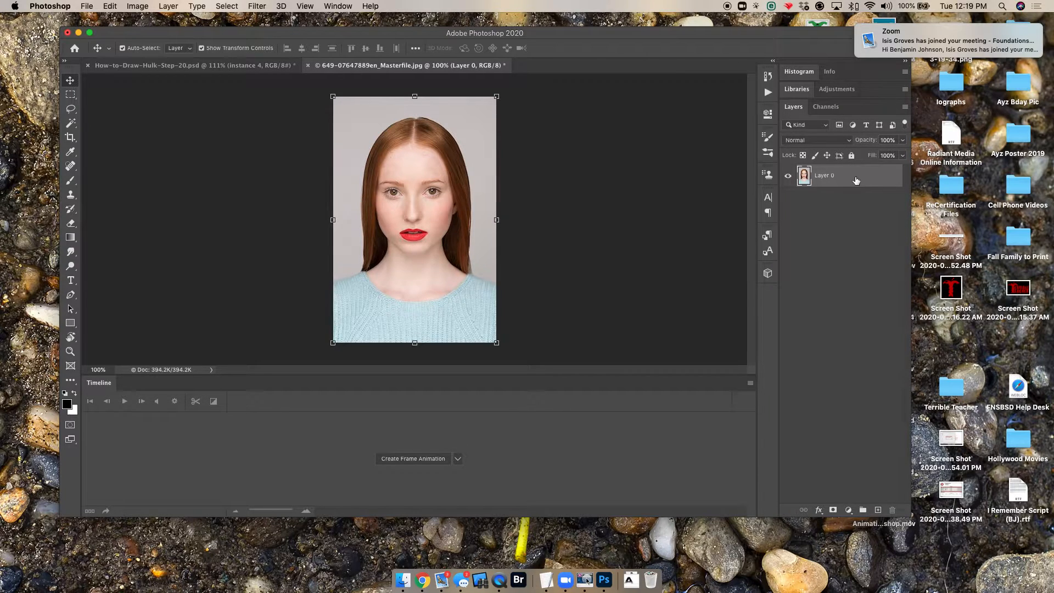
Make three copies of Layer 0, hide copies 2 and 3, and open Liquify on Layer 0 copy
{"action": "key", "text": "cmd+j"}
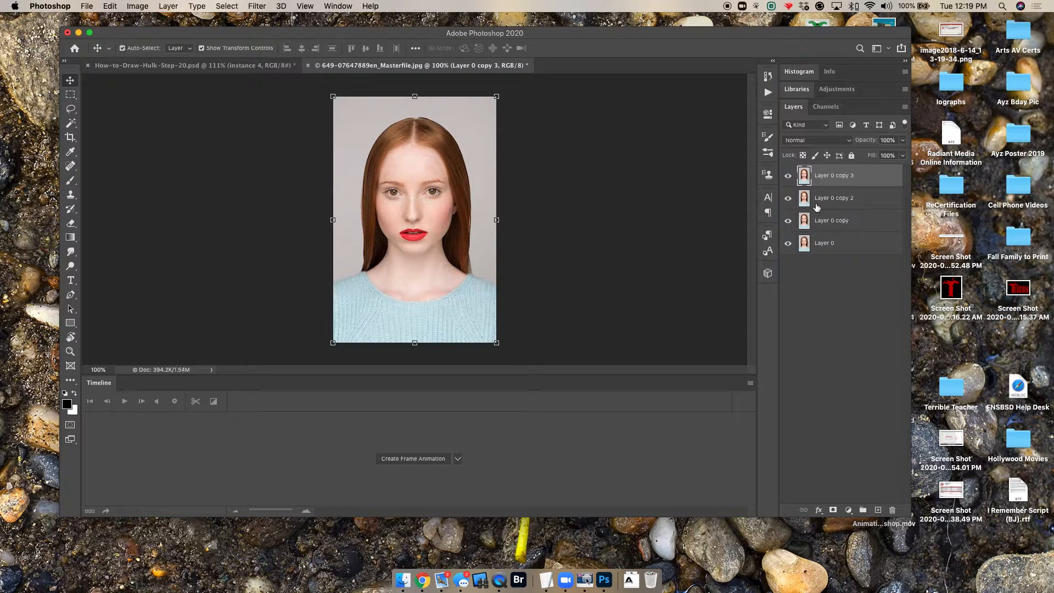
{"action": "left_click", "coordinate": [829, 243]}
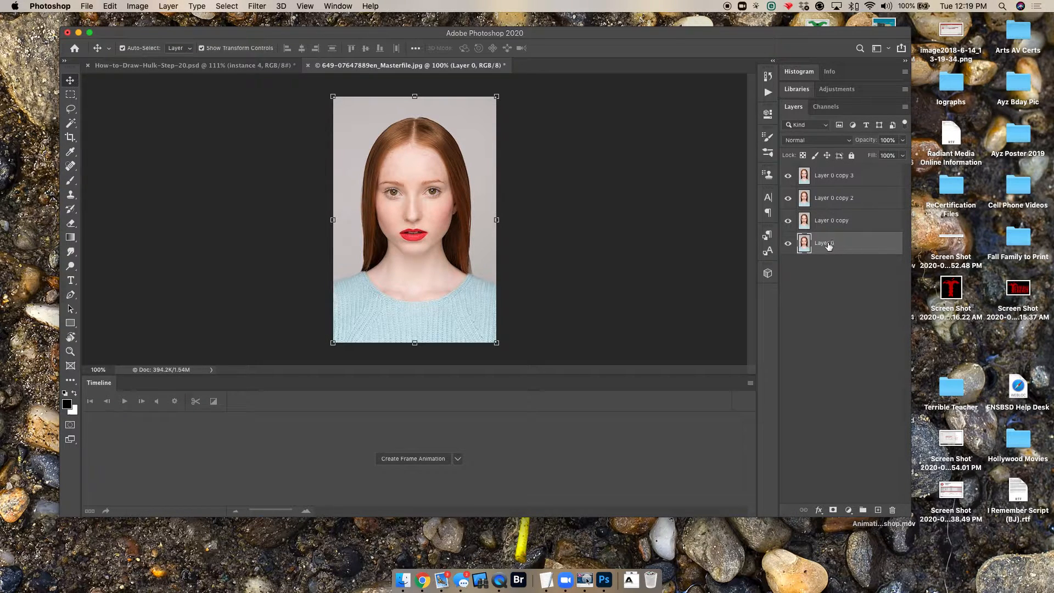
{"action": "left_click", "coordinate": [838, 175]}
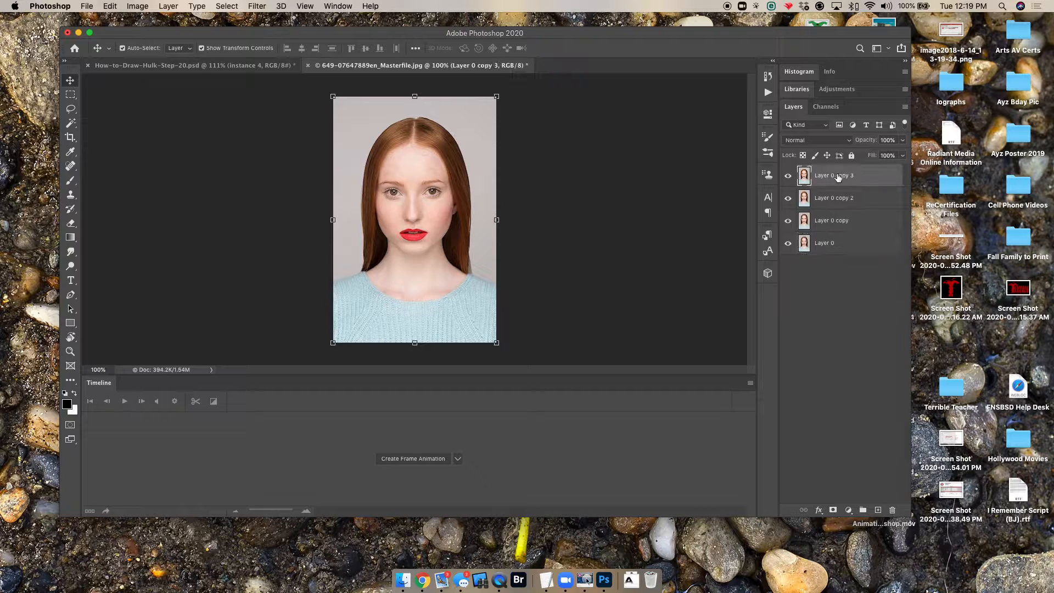
{"action": "left_click", "coordinate": [824, 243]}
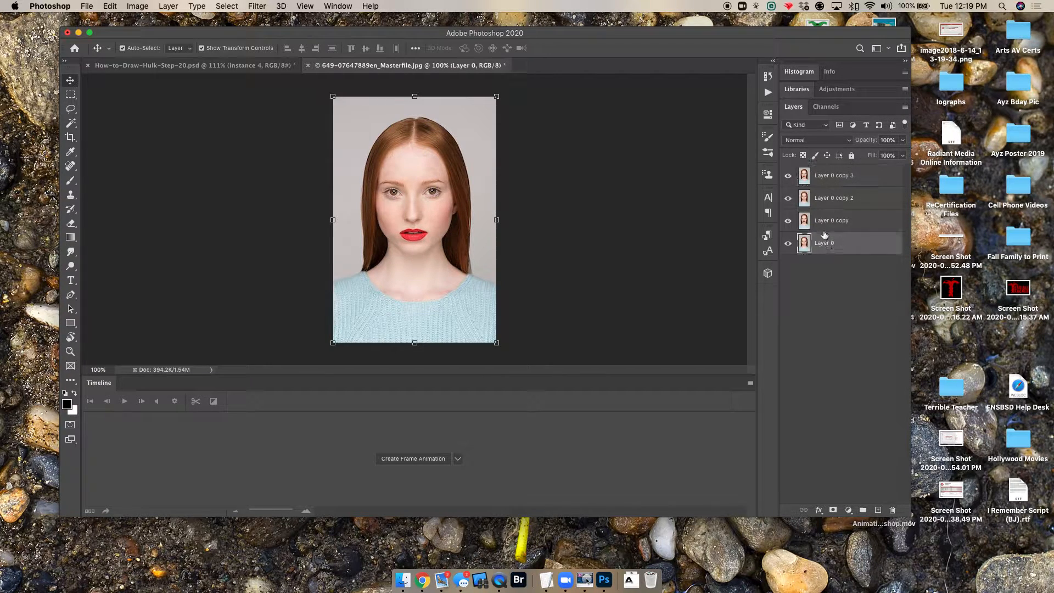
{"action": "left_click", "coordinate": [831, 220]}
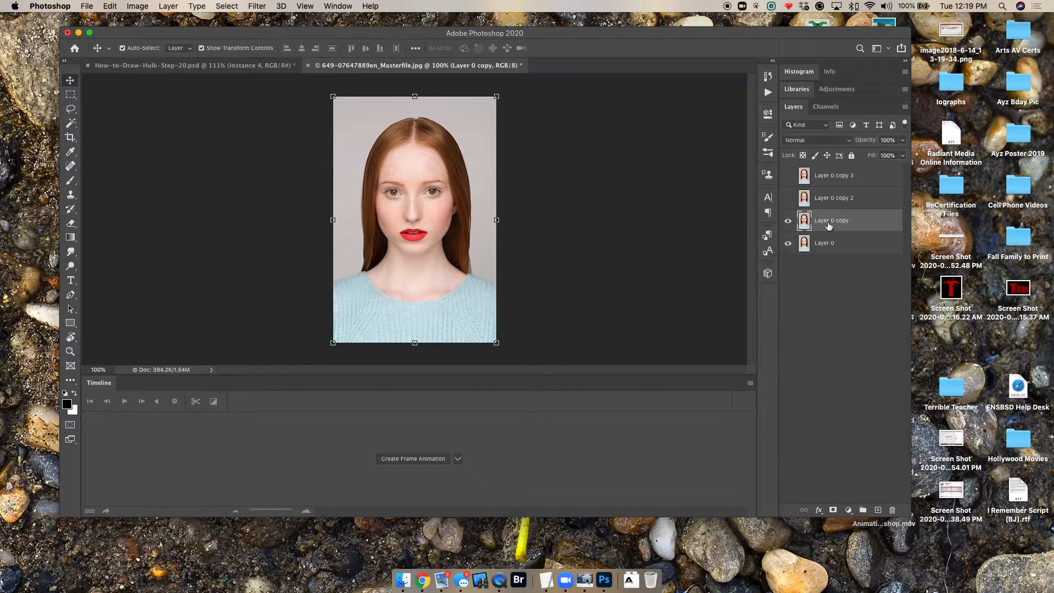
{"action": "left_click", "coordinate": [256, 6]}
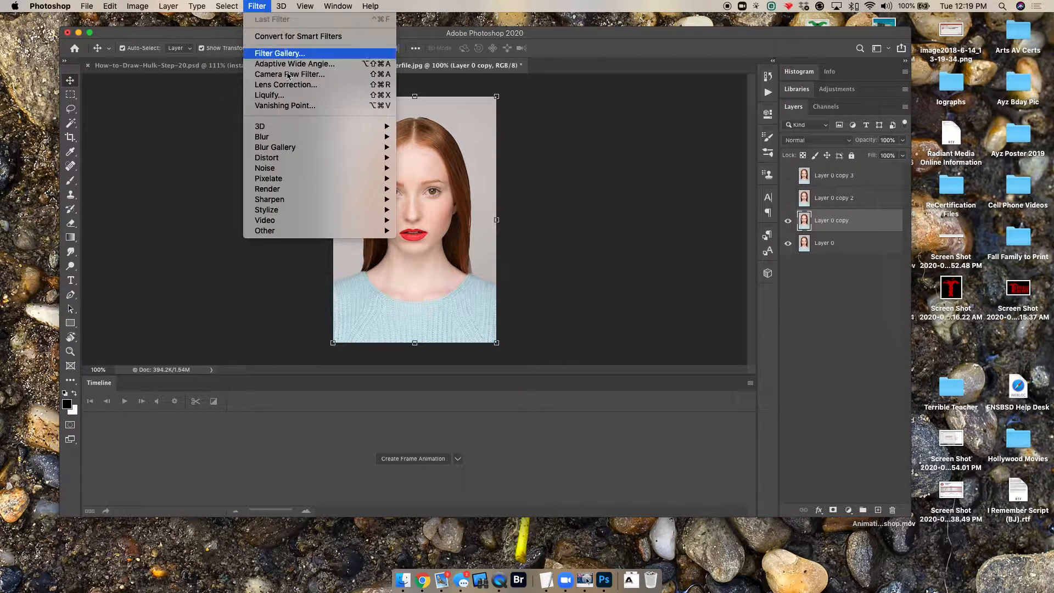
{"action": "left_click", "coordinate": [269, 95]}
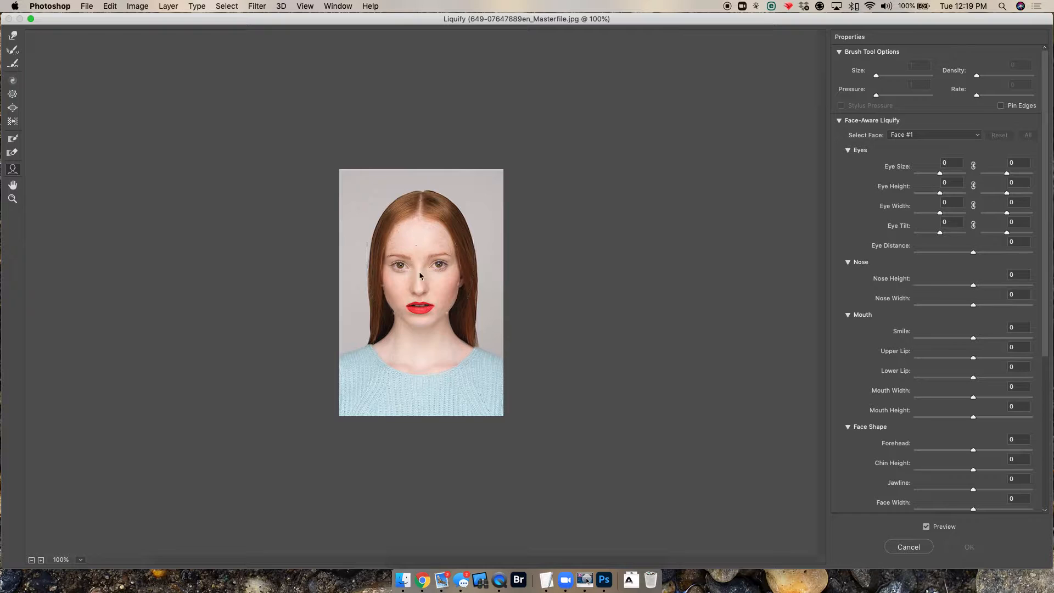
Show the Face tool overlay on the portrait and collapse the Eyes settings
{"action": "left_click", "coordinate": [419, 309]}
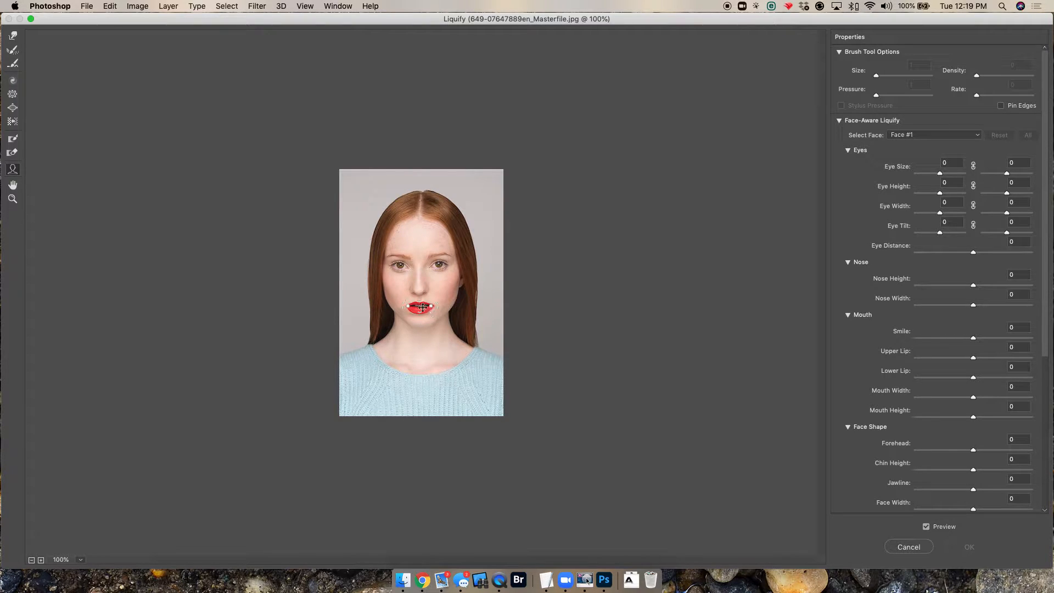
{"action": "left_click_drag", "start_coordinate": [418, 306], "coordinate": [422, 311]}
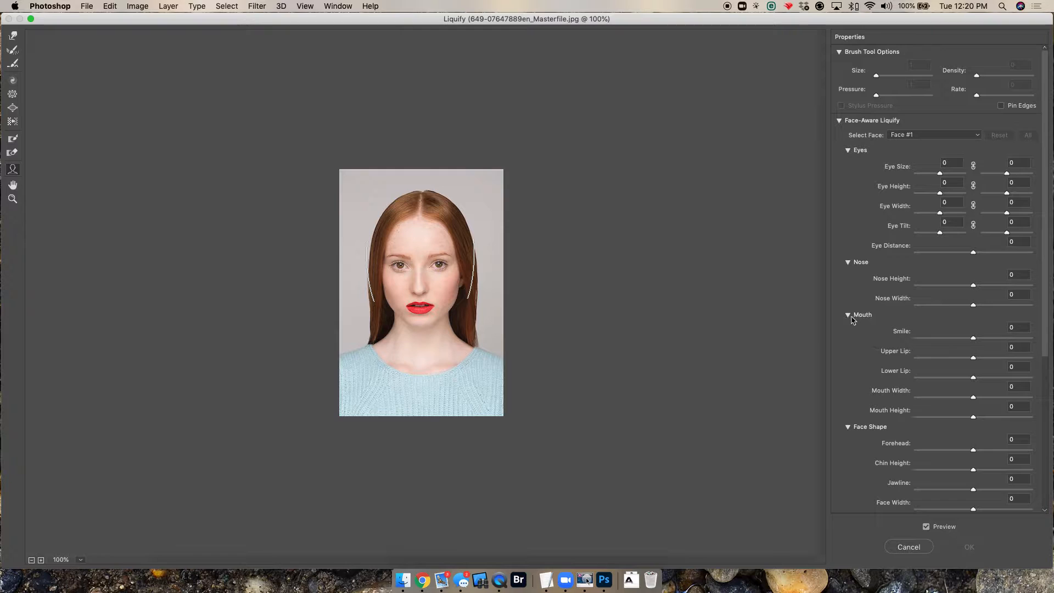
{"action": "left_click", "coordinate": [849, 150]}
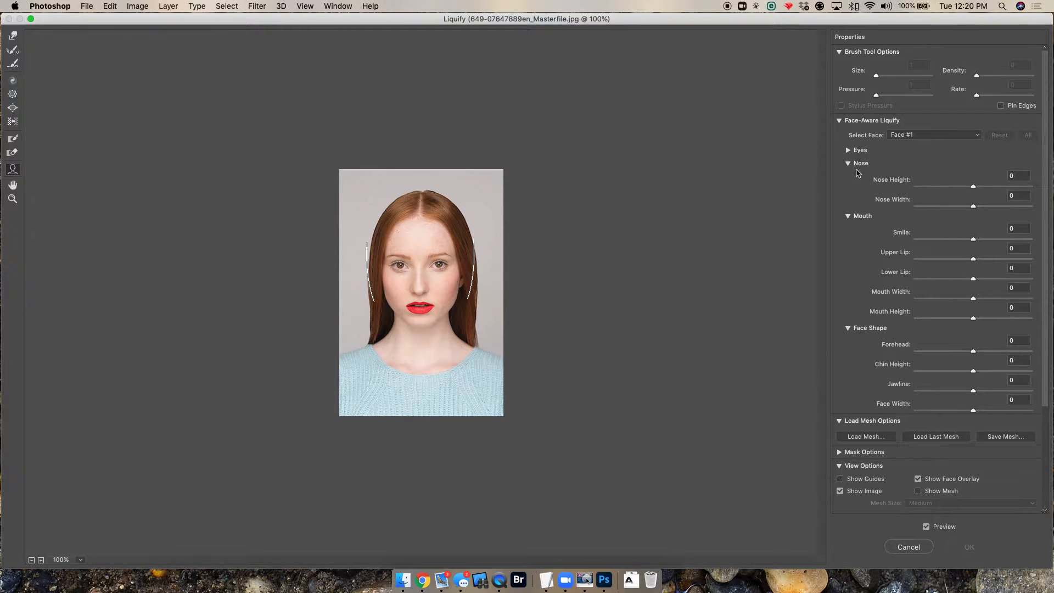
Collapse the Nose settings and test the Mouth Smile slider between 0 and 100
{"action": "left_click", "coordinate": [848, 163]}
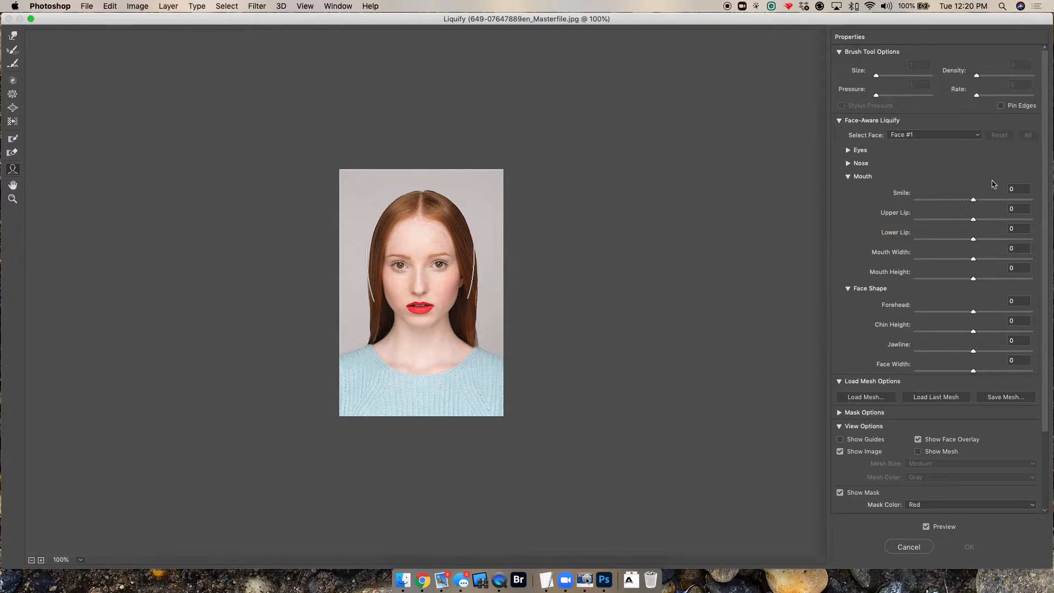
{"action": "left_click_drag", "start_coordinate": [973, 200], "coordinate": [1001, 200]}
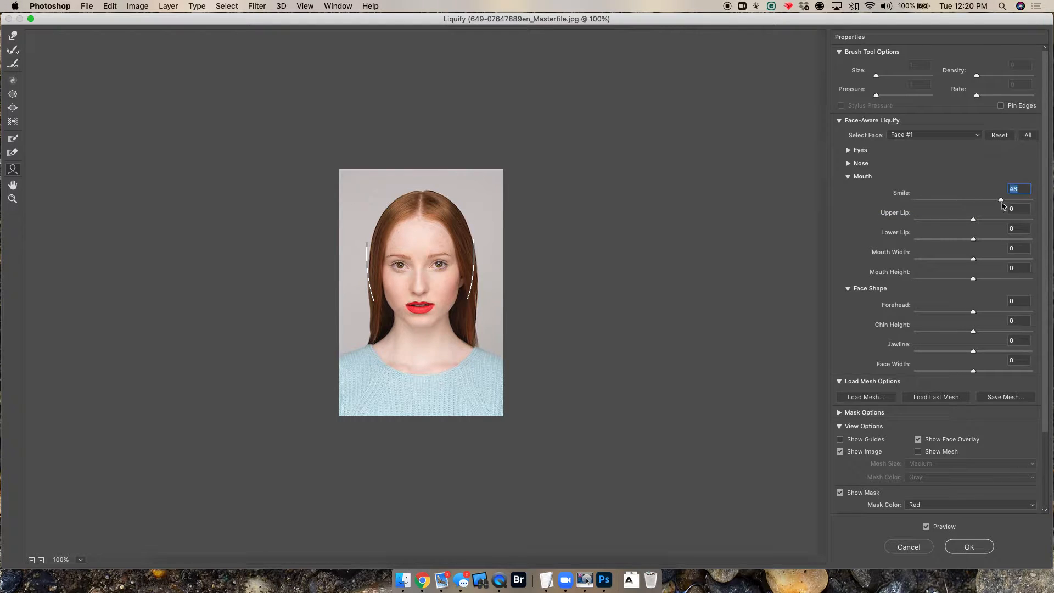
{"action": "left_click_drag", "start_coordinate": [1001, 200], "coordinate": [1015, 200]}
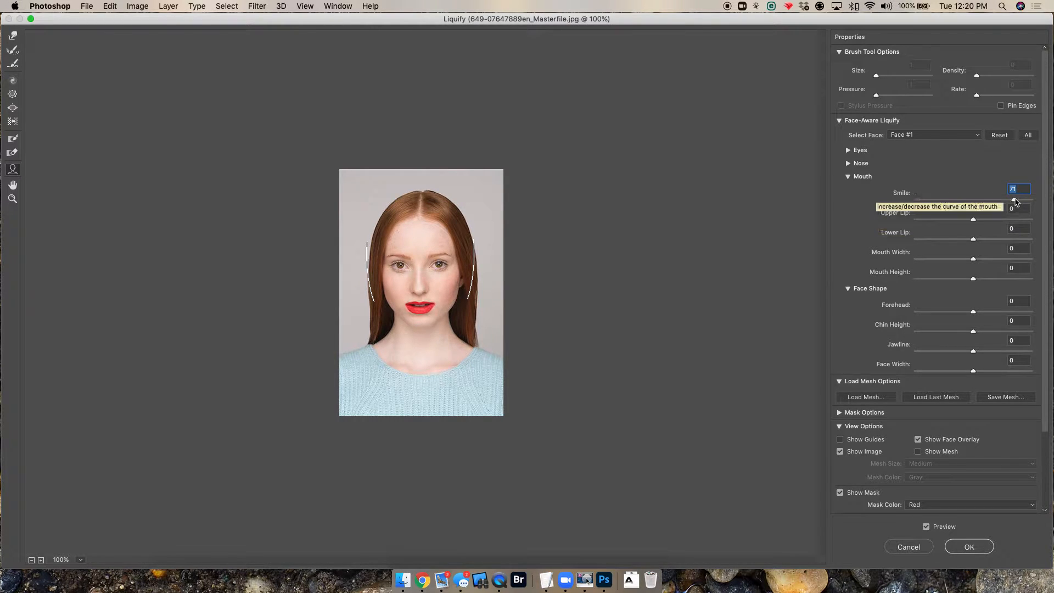
{"action": "left_click_drag", "start_coordinate": [1015, 201], "coordinate": [997, 201]}
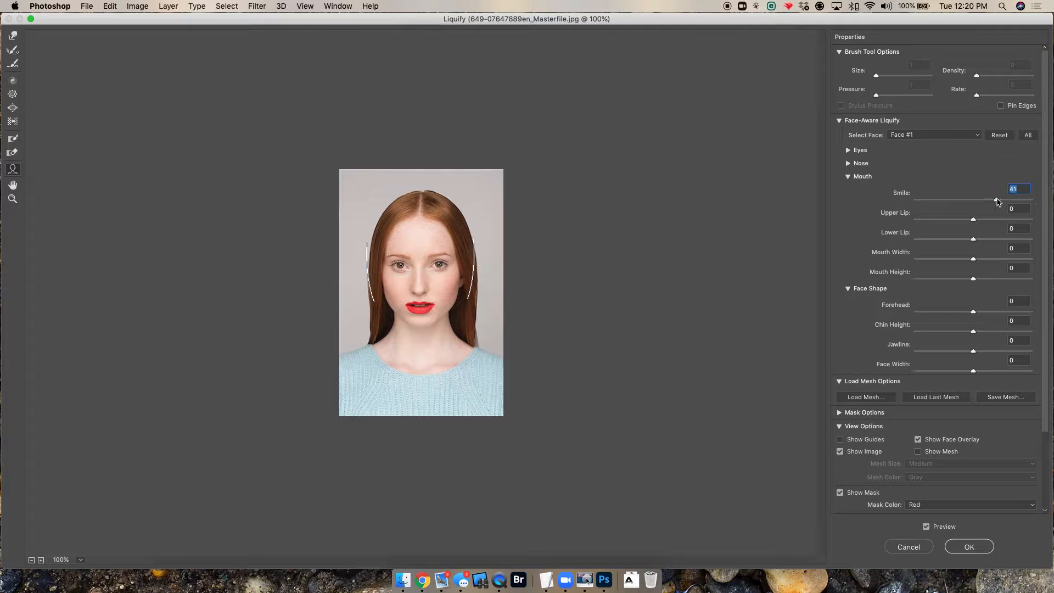
{"action": "left_click_drag", "start_coordinate": [995, 201], "coordinate": [984, 200]}
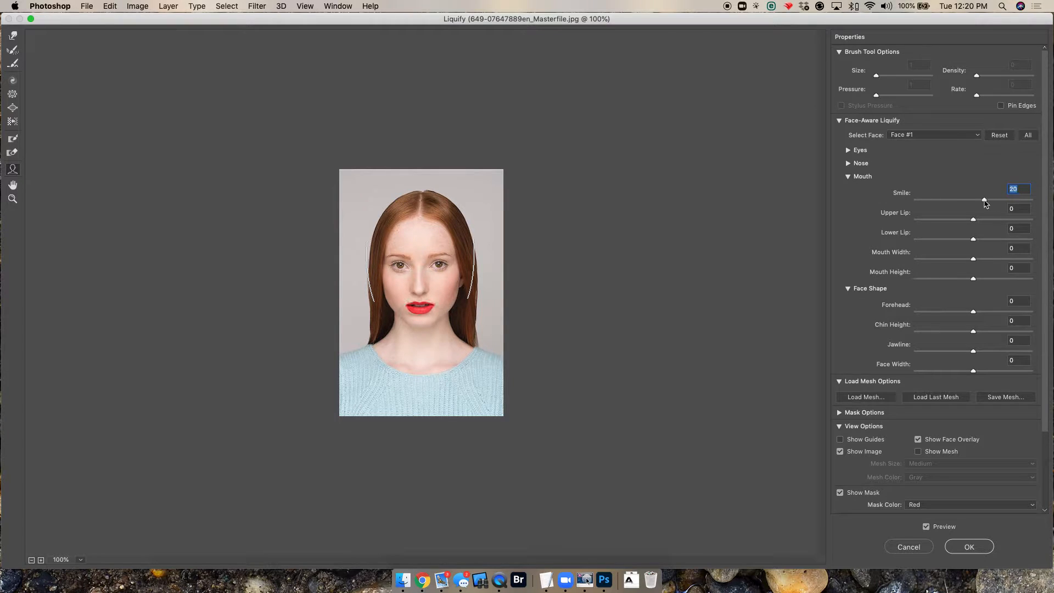
{"action": "left_click_drag", "start_coordinate": [983, 199], "coordinate": [1031, 200]}
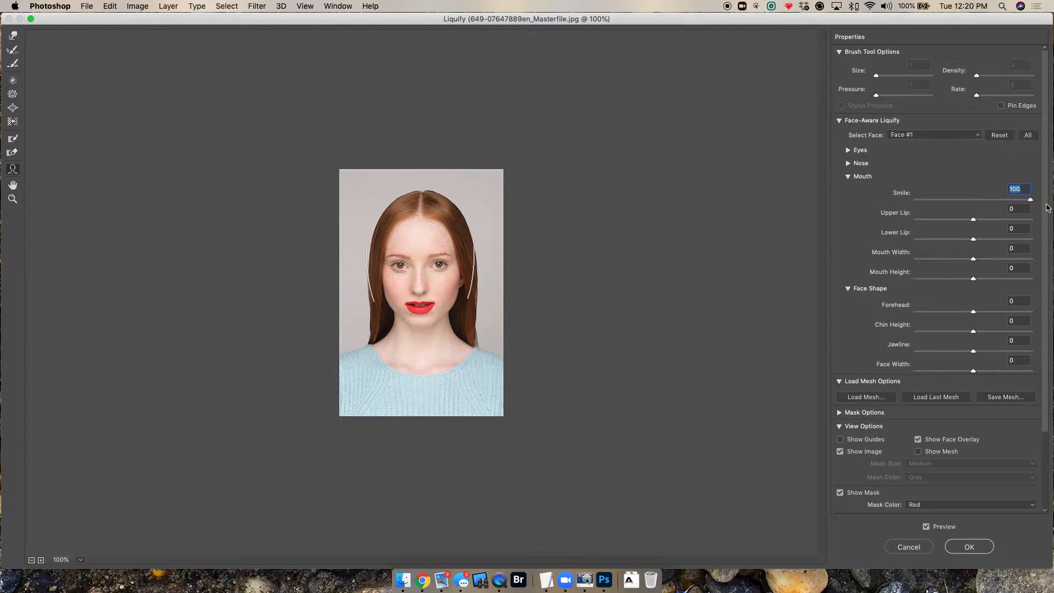
{"action": "left_click_drag", "start_coordinate": [1028, 200], "coordinate": [972, 200]}
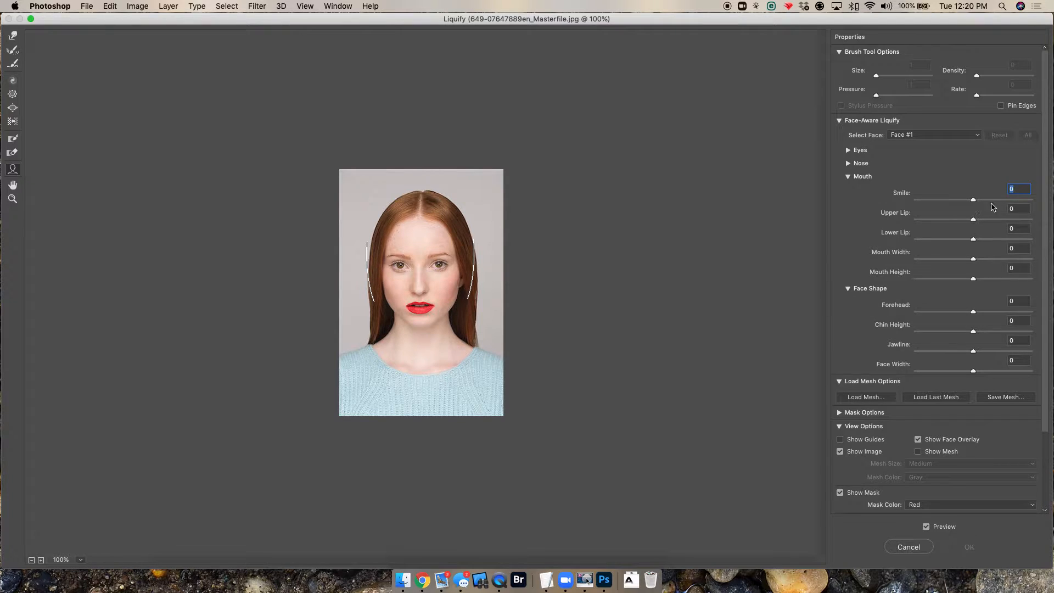
Settle the Smile slider at about 24 for a slight smile
{"action": "left_click_drag", "start_coordinate": [972, 199], "coordinate": [1029, 199]}
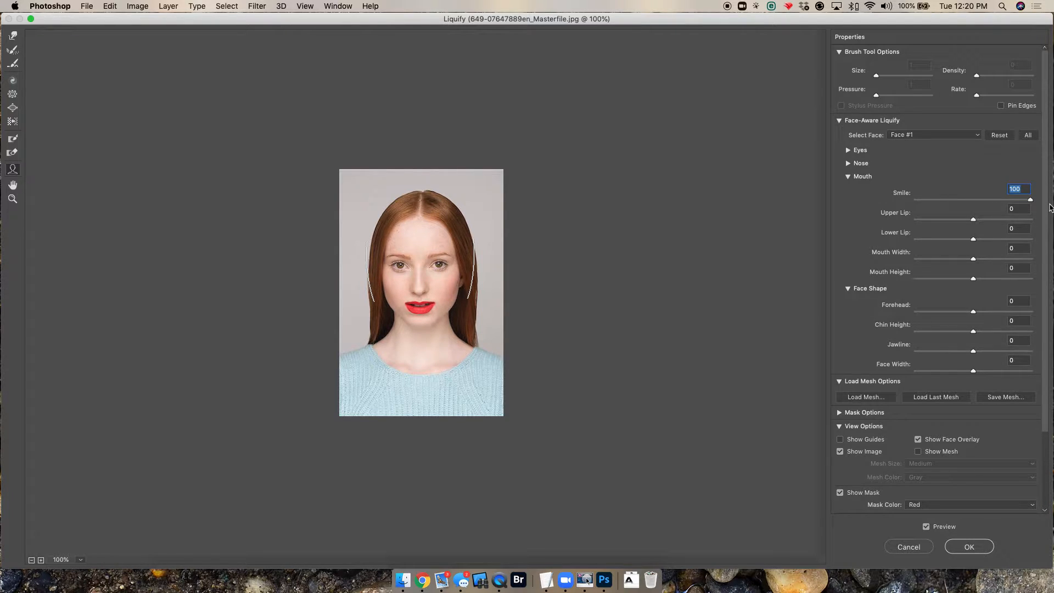
{"action": "left_click_drag", "start_coordinate": [1028, 200], "coordinate": [972, 200]}
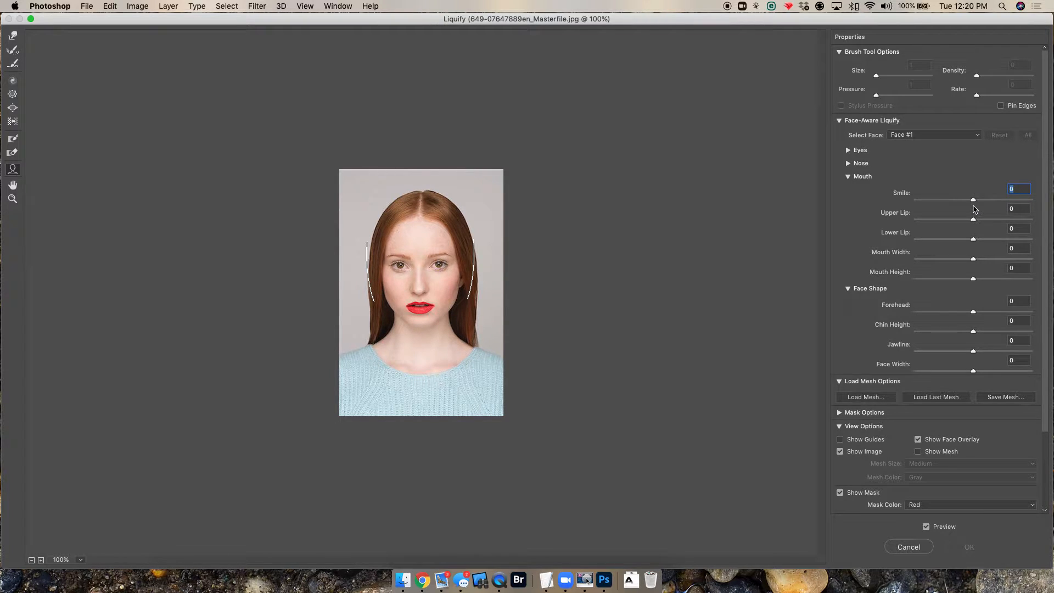
{"action": "left_click_drag", "start_coordinate": [973, 201], "coordinate": [983, 201]}
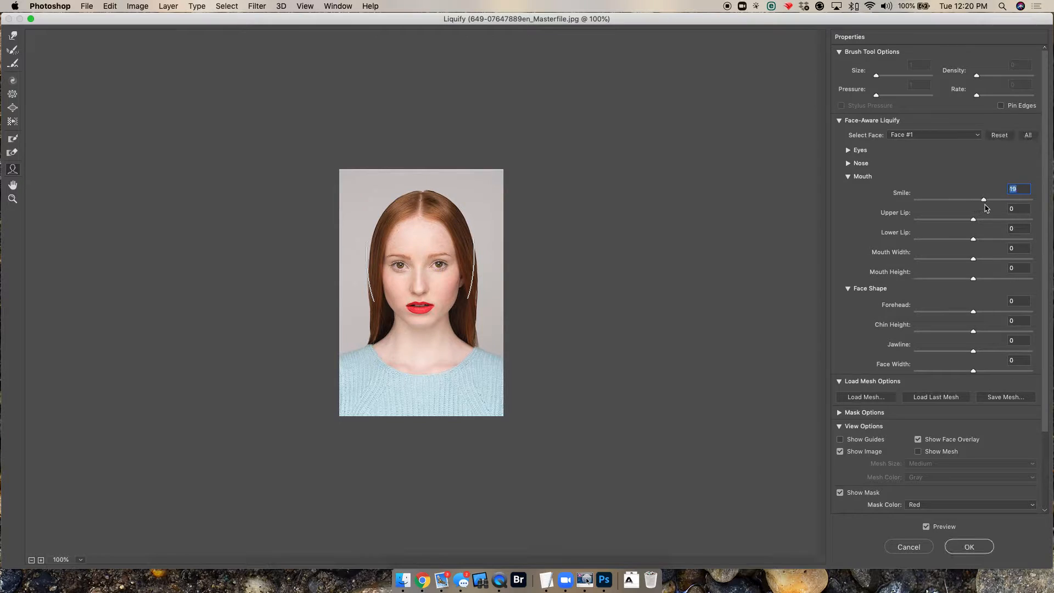
{"action": "left_click_drag", "start_coordinate": [983, 199], "coordinate": [988, 200]}
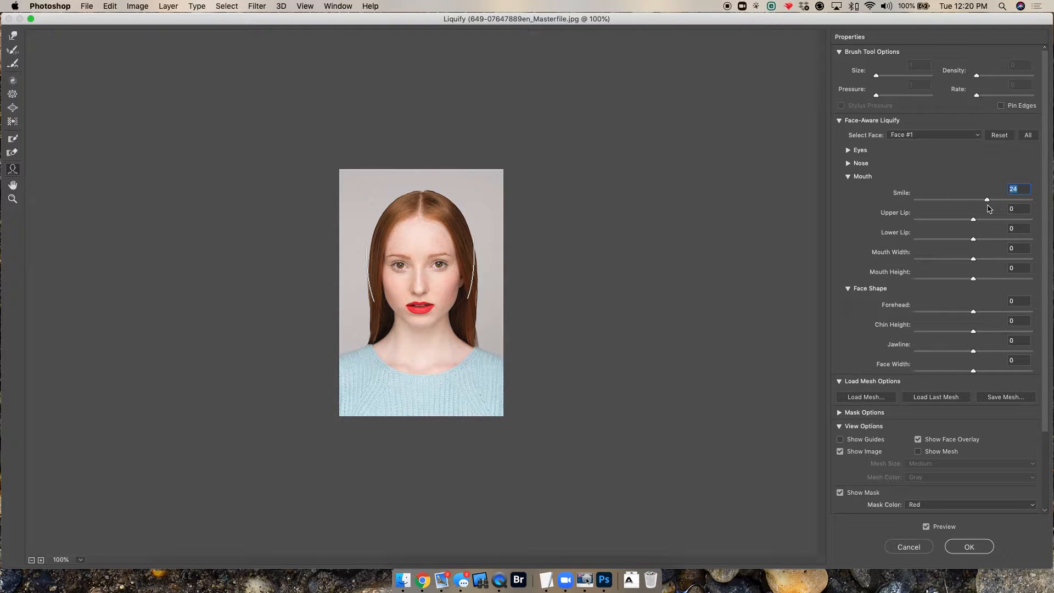
{"action": "left_click_drag", "start_coordinate": [987, 198], "coordinate": [991, 198]}
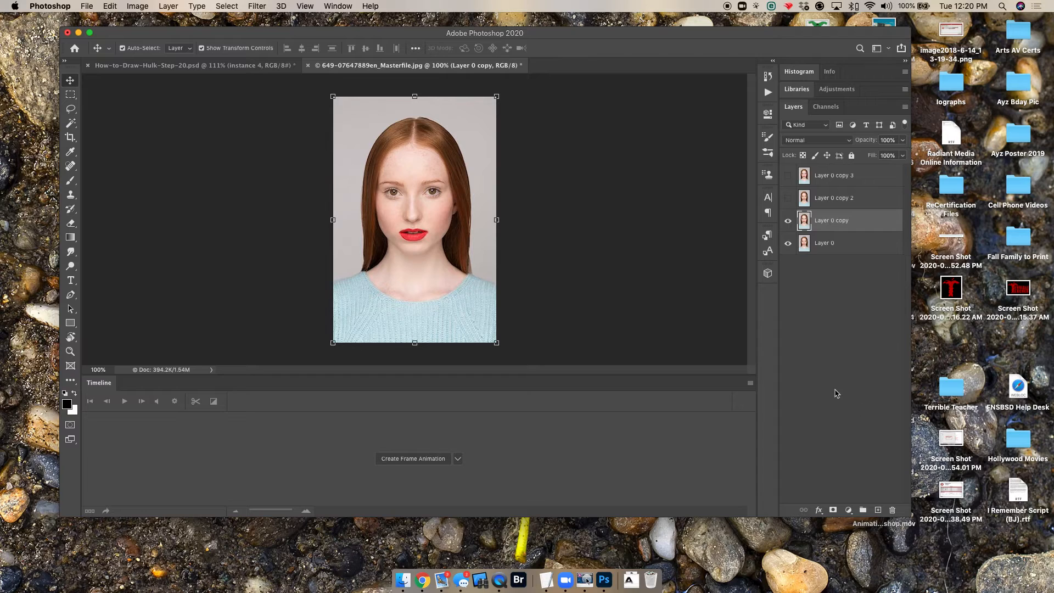
Show and select Layer 0 copy 2, then apply a Liquify Smile of about 67
{"action": "left_click", "coordinate": [788, 221]}
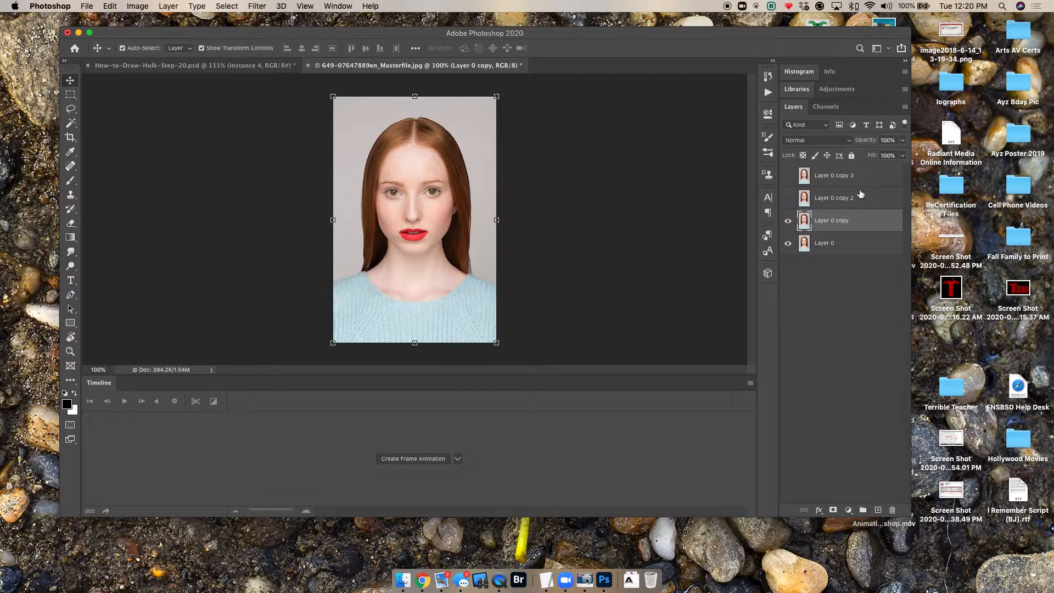
{"action": "left_click", "coordinate": [834, 197]}
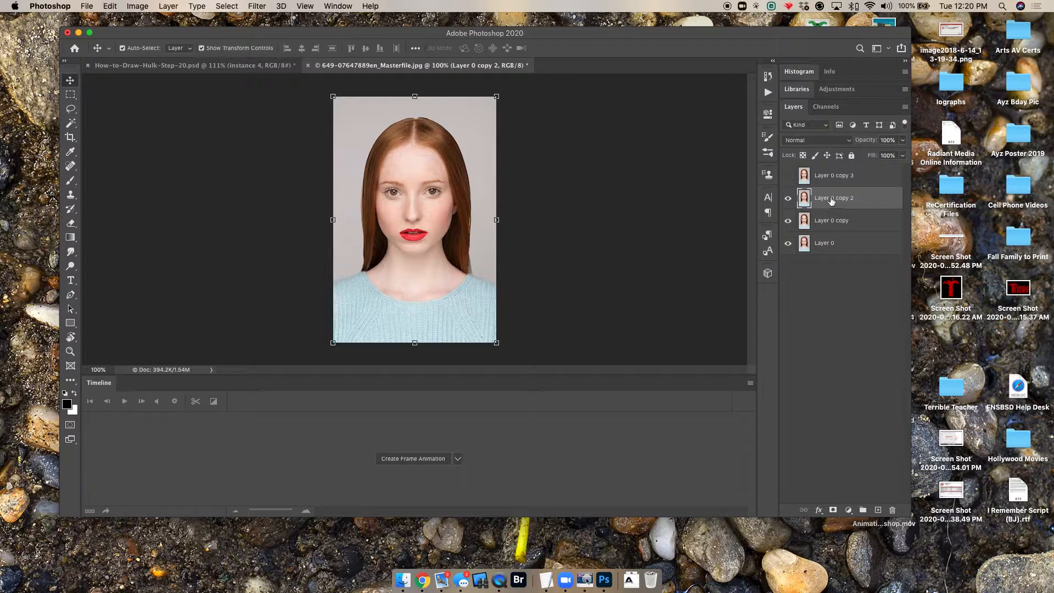
{"action": "left_click", "coordinate": [257, 6]}
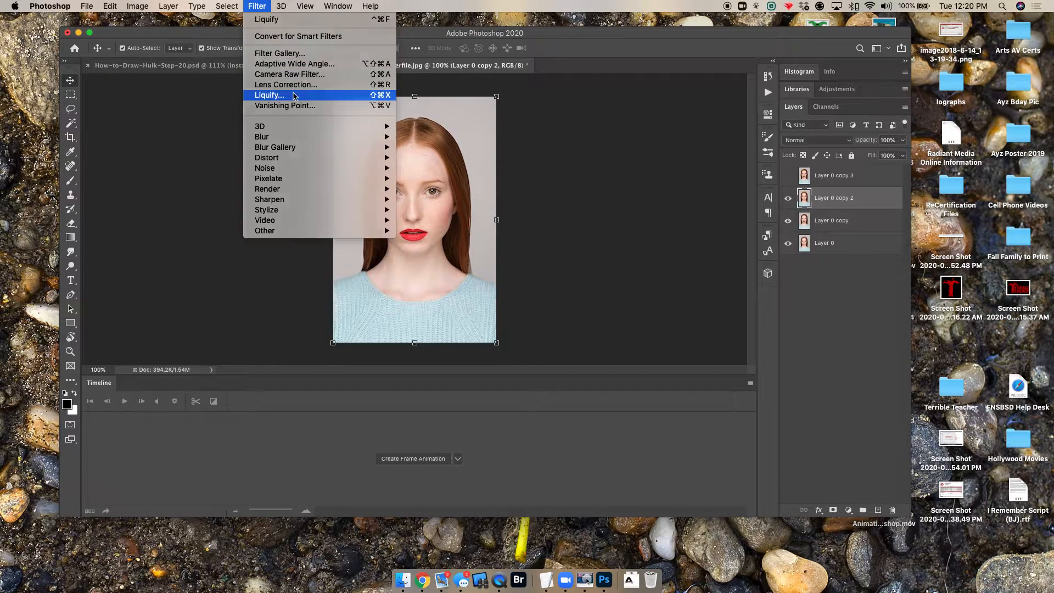
{"action": "left_click", "coordinate": [269, 95]}
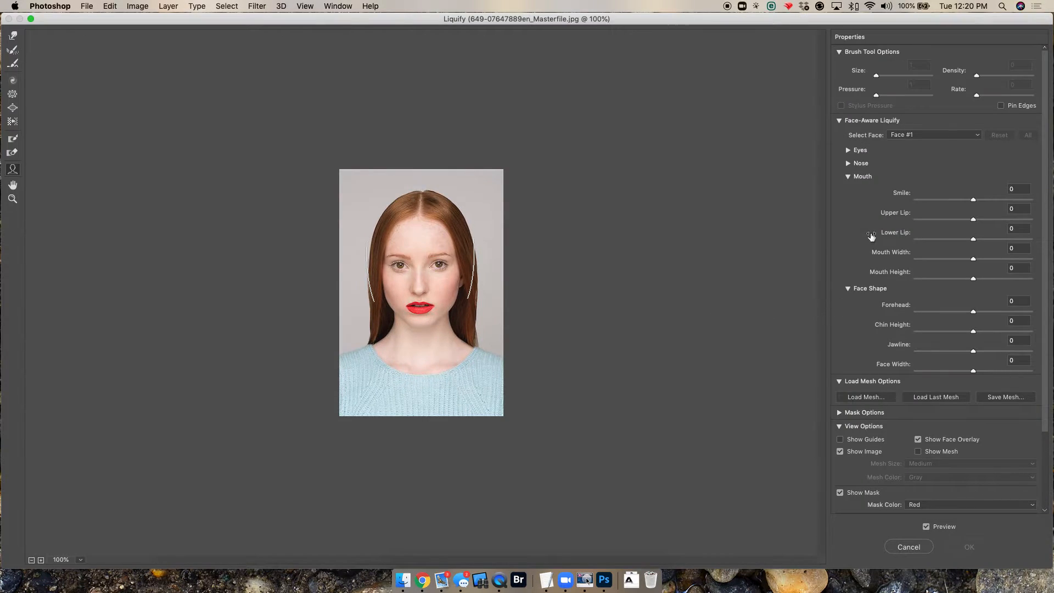
{"action": "left_click_drag", "start_coordinate": [973, 199], "coordinate": [1007, 200]}
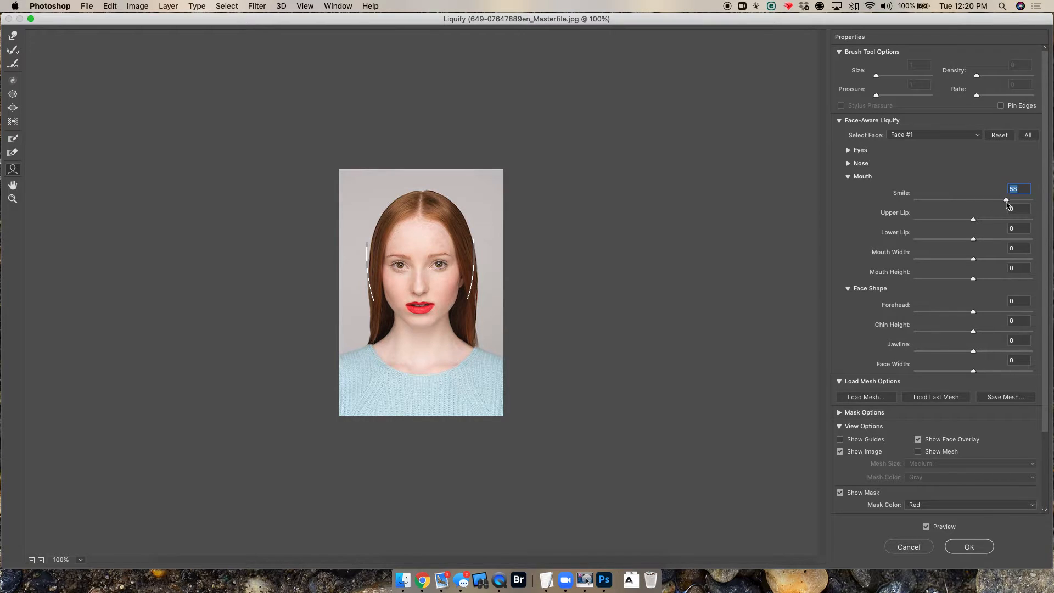
{"action": "left_click_drag", "start_coordinate": [1006, 200], "coordinate": [1009, 201]}
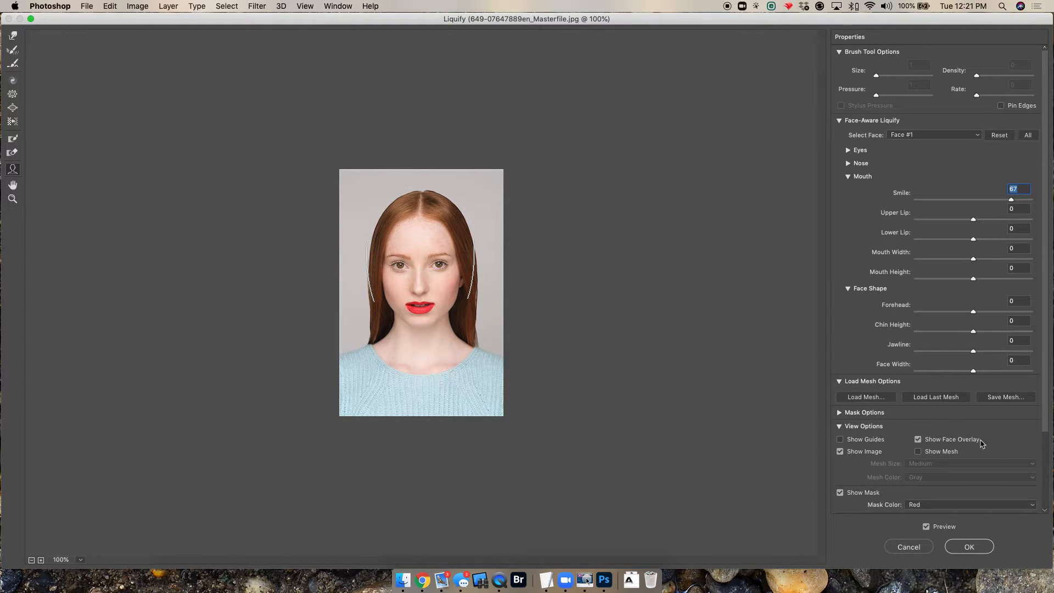
{"action": "left_click", "coordinate": [969, 547]}
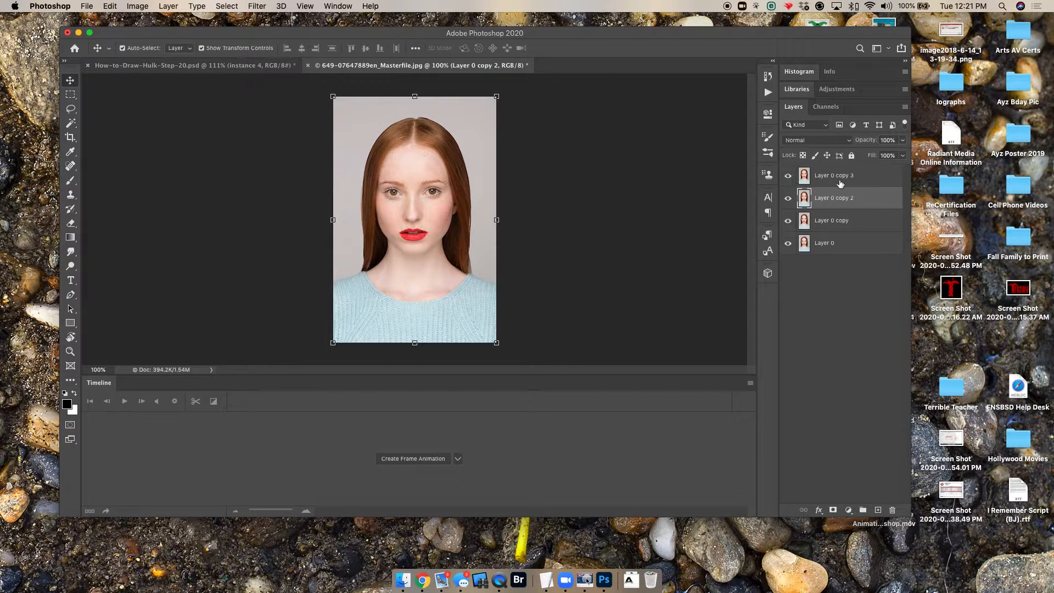
Apply a Liquify Smile of 100 to Layer 0 copy 3
{"action": "left_click", "coordinate": [842, 175]}
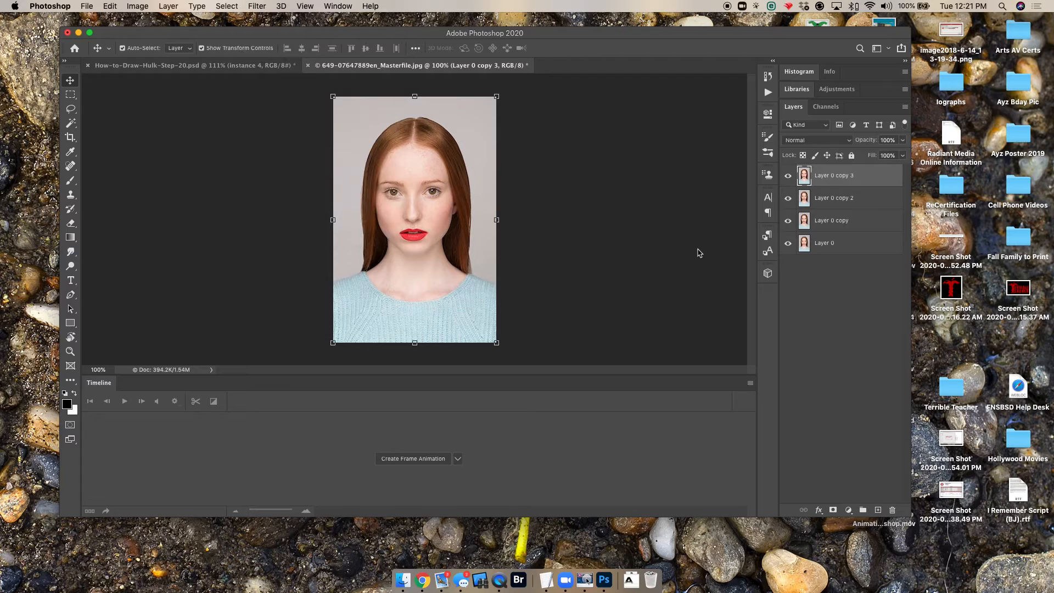
{"action": "left_click", "coordinate": [256, 6]}
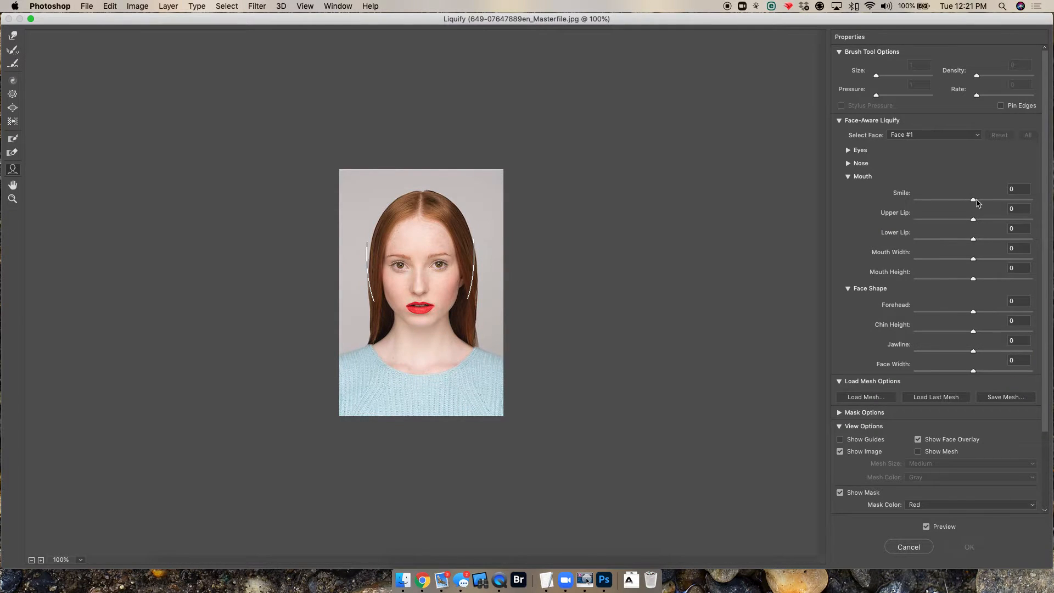
{"action": "left_click_drag", "start_coordinate": [973, 200], "coordinate": [1029, 201]}
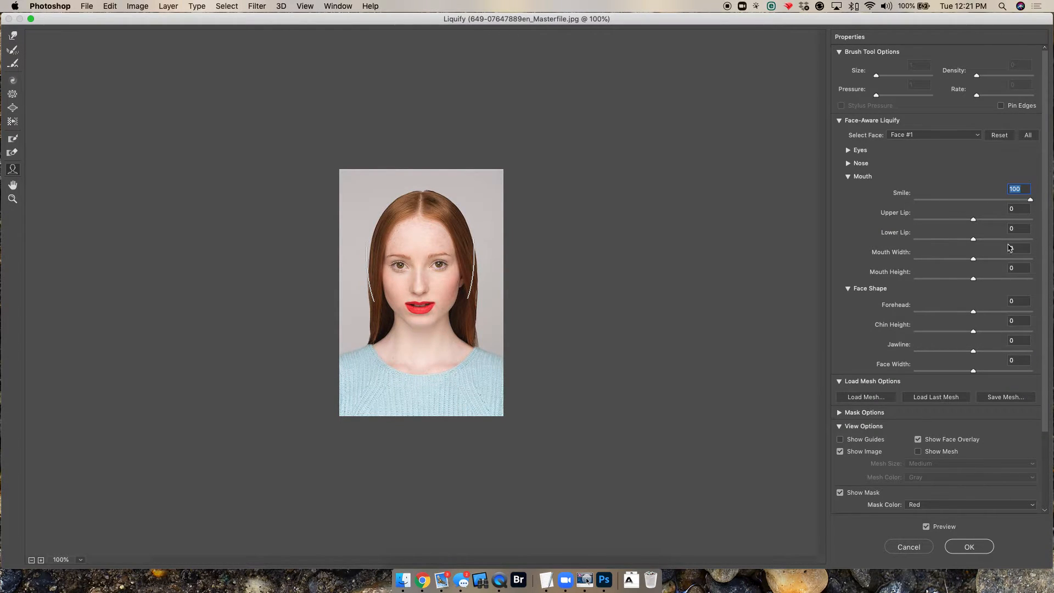
{"action": "left_click", "coordinate": [969, 546]}
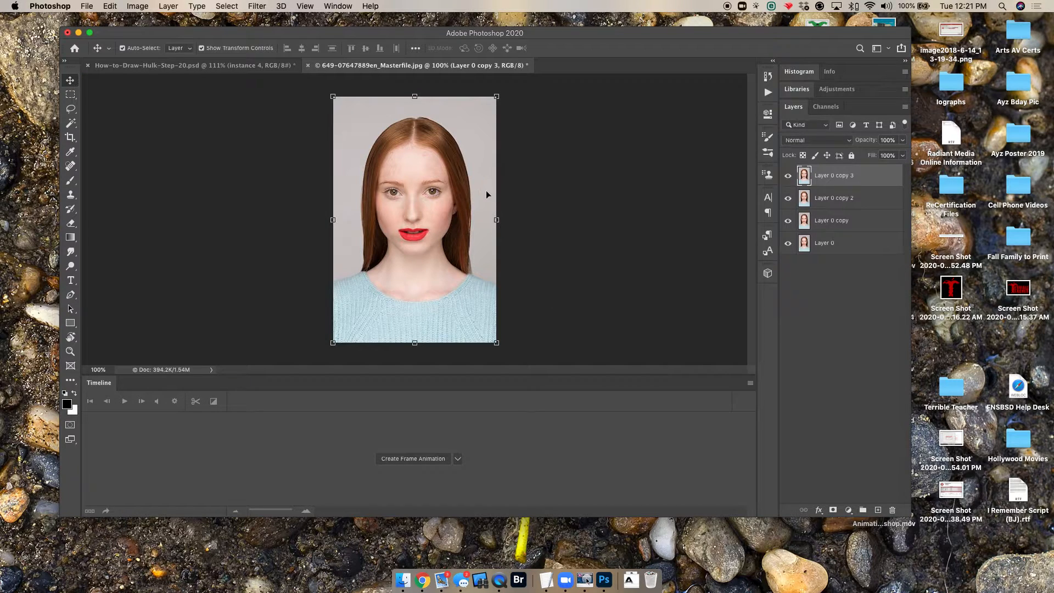
{"action": "mouse_move", "coordinate": [471, 208]}
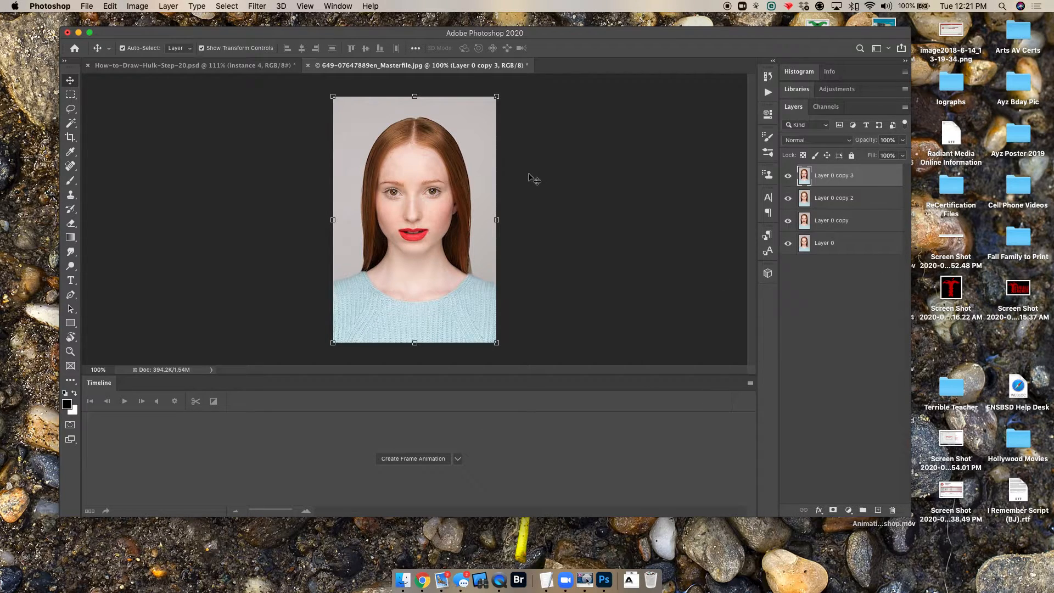
{"action": "left_click", "coordinate": [336, 6]}
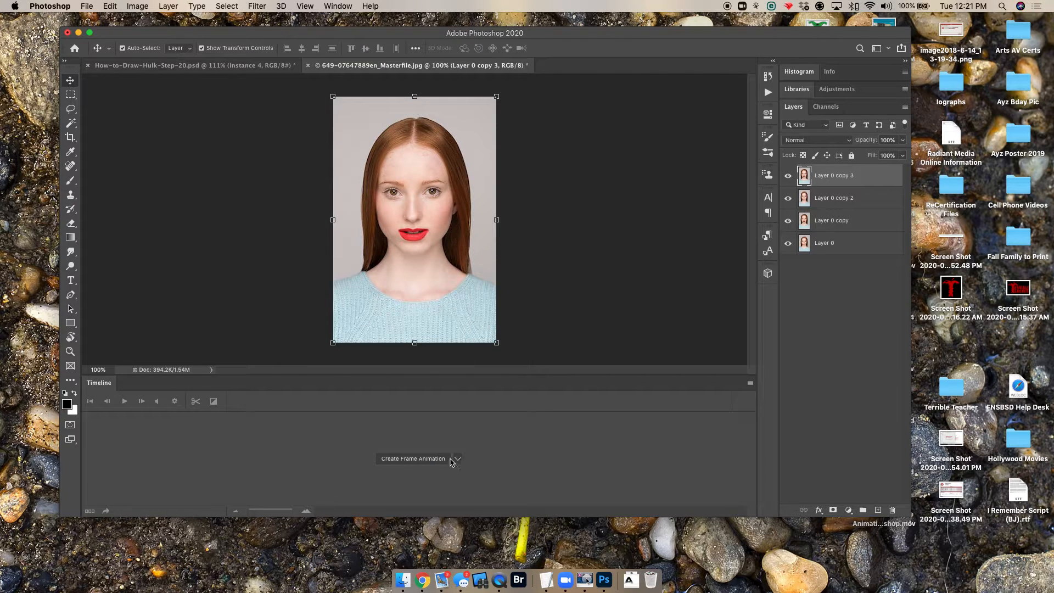
Create a frame animation and make four frames from the portrait layers
{"action": "left_click", "coordinate": [413, 459]}
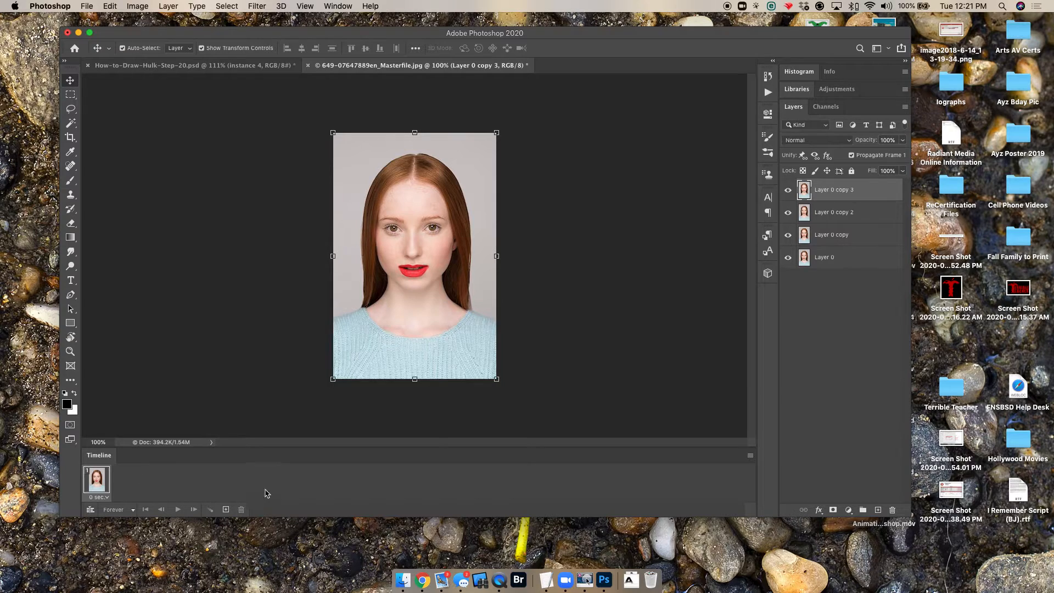
{"action": "left_click", "coordinate": [751, 455]}
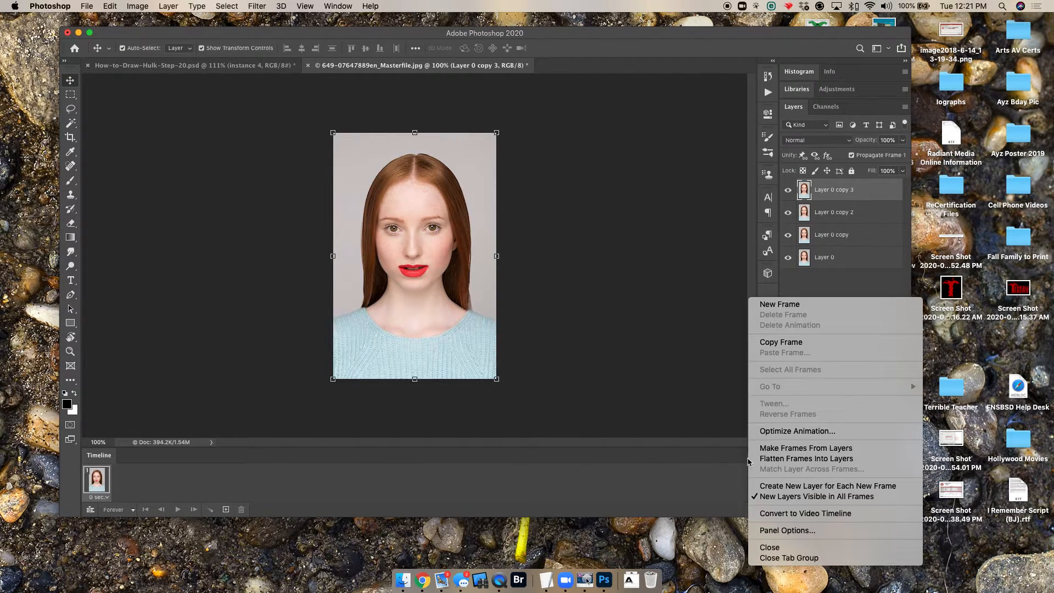
{"action": "mouse_move", "coordinate": [806, 448]}
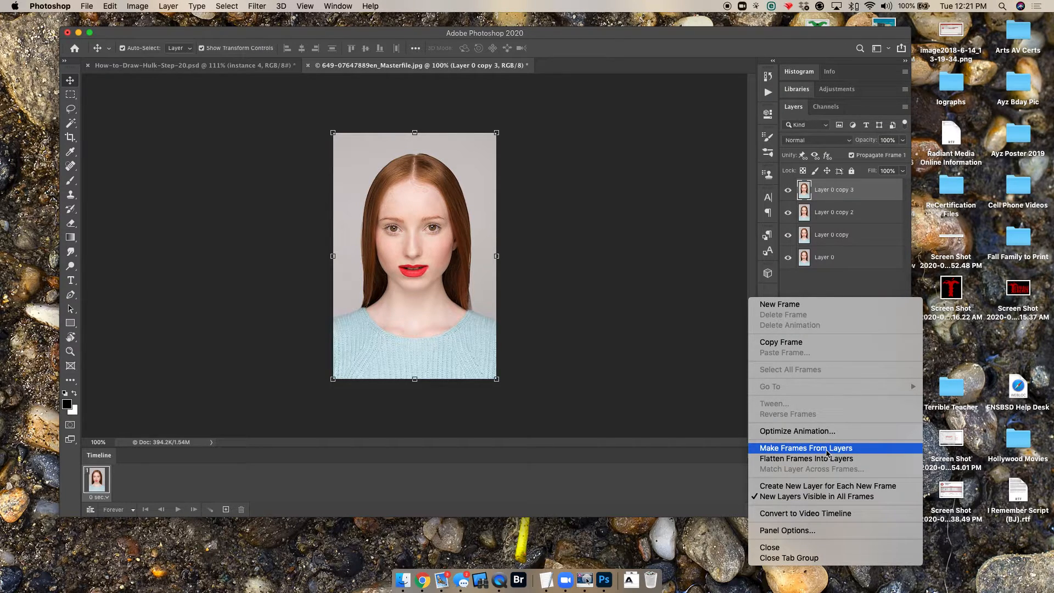
{"action": "left_click", "coordinate": [805, 448]}
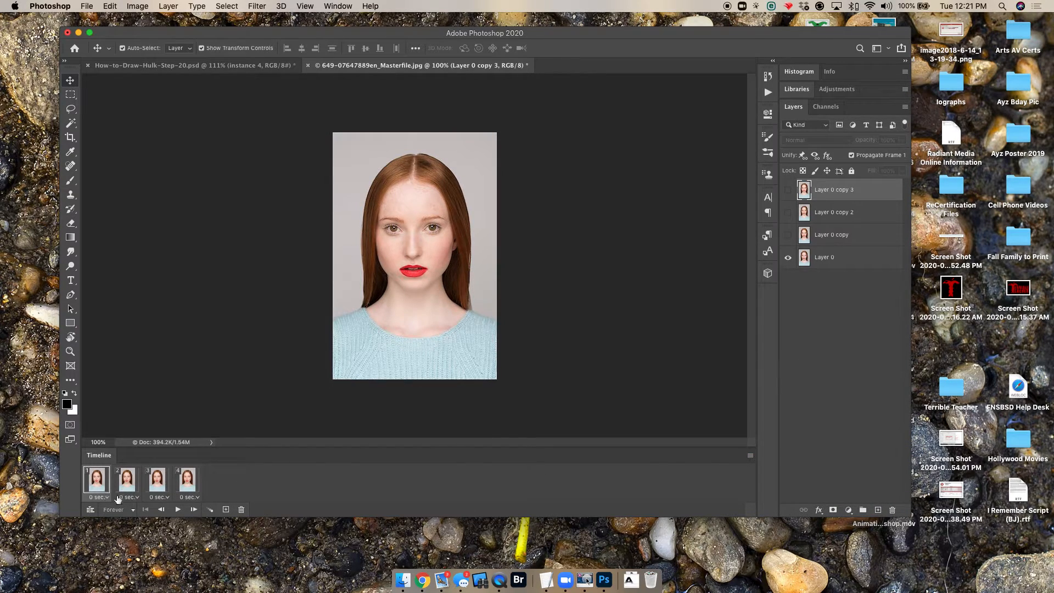
Preview the four frames, duplicate frames to add frames 5–8, and play the result
{"action": "left_click", "coordinate": [178, 509]}
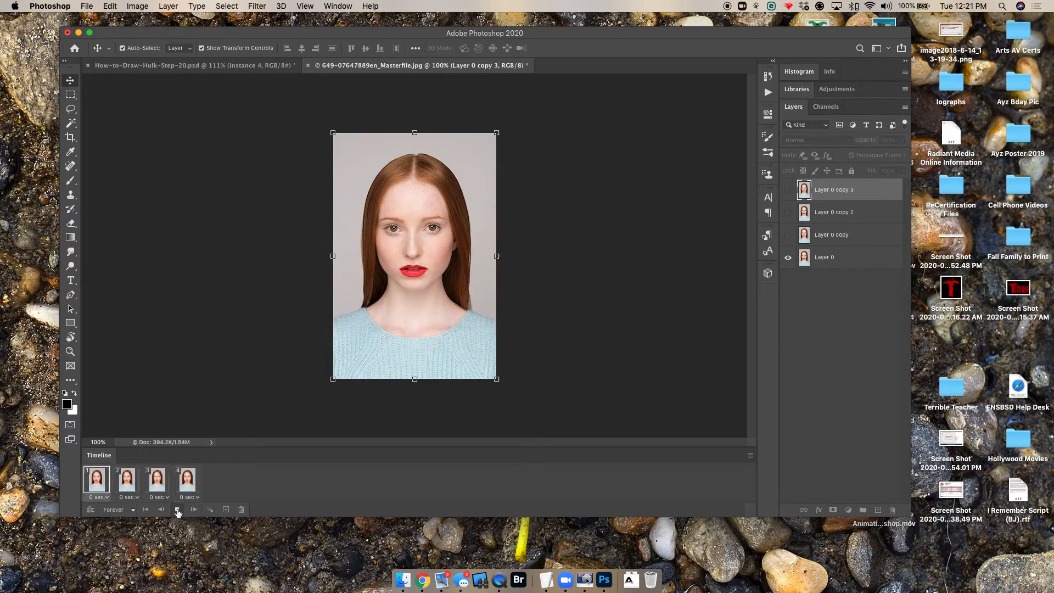
{"action": "left_click", "coordinate": [176, 510]}
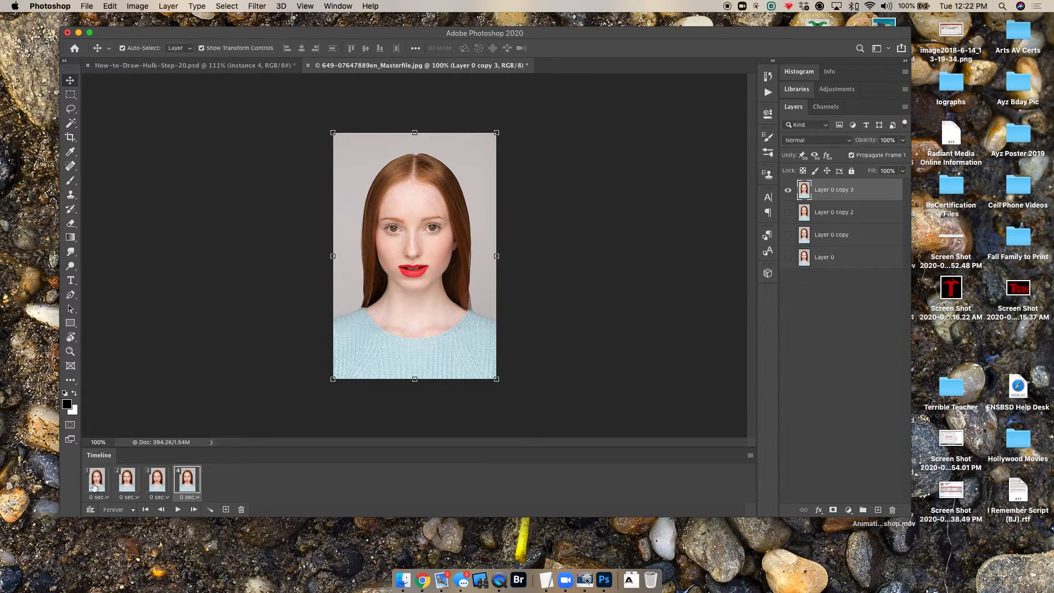
{"action": "left_click", "coordinate": [157, 479]}
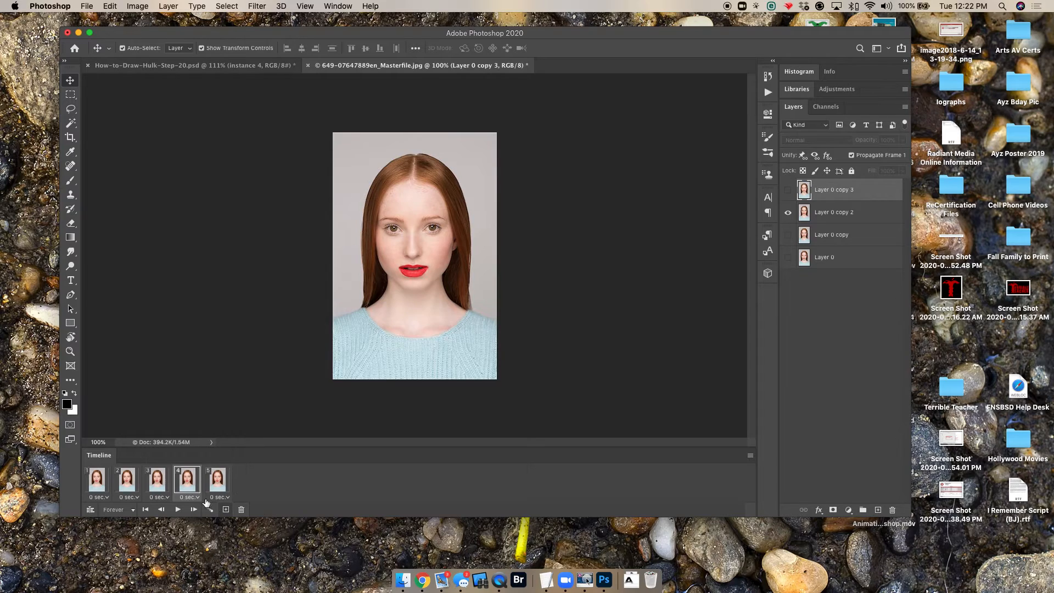
{"action": "left_click", "coordinate": [217, 479]}
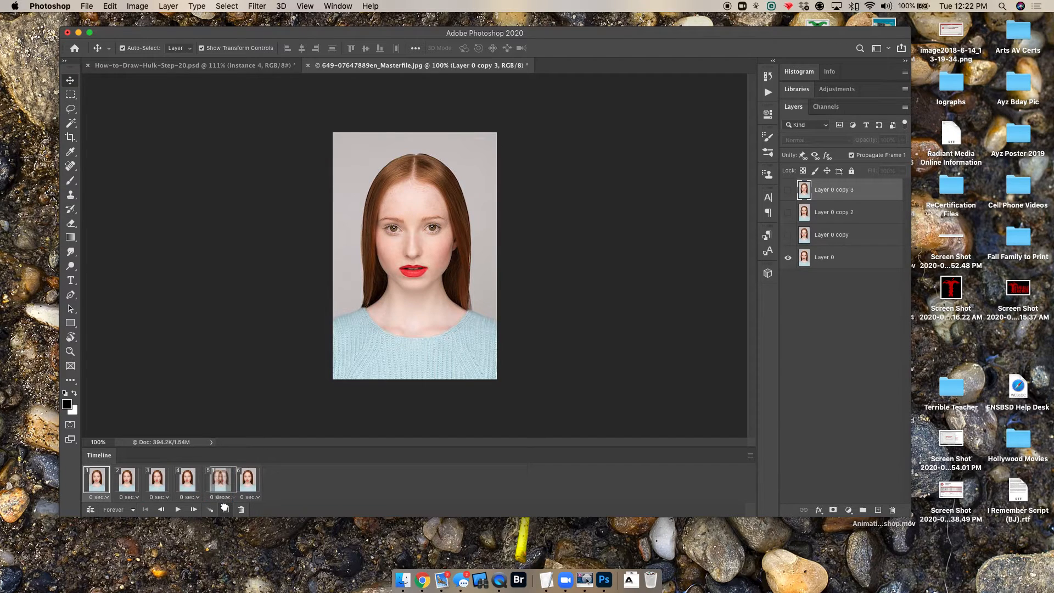
{"action": "left_click", "coordinate": [226, 509]}
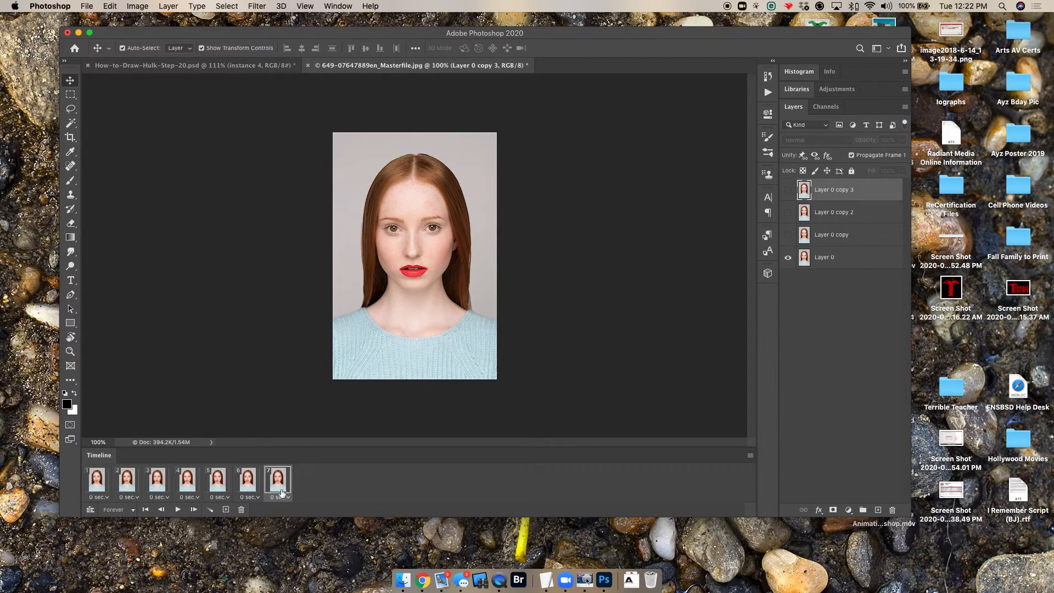
{"action": "left_click", "coordinate": [187, 479]}
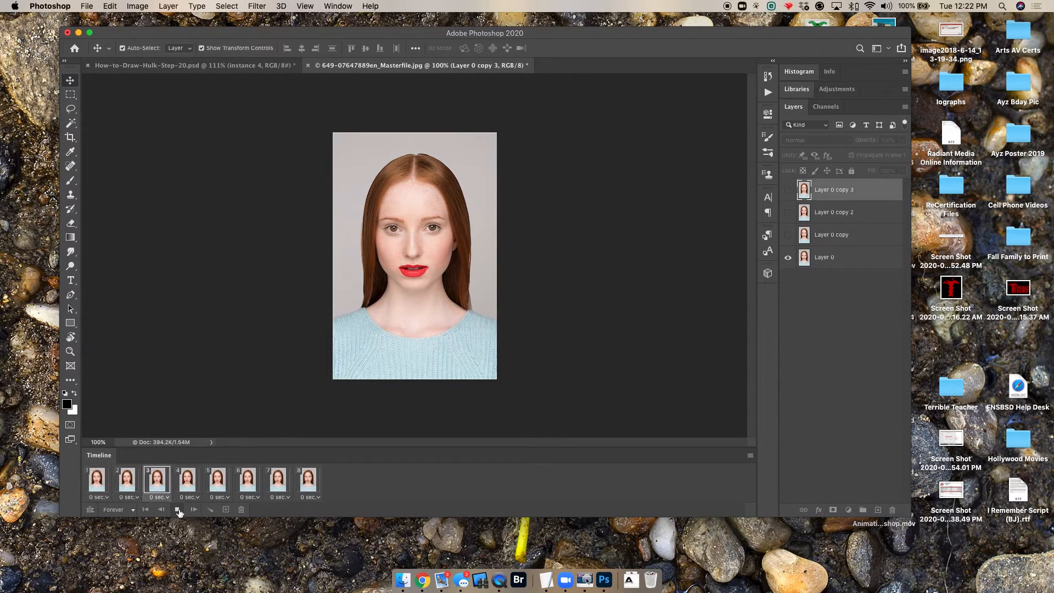
{"action": "left_click", "coordinate": [177, 510]}
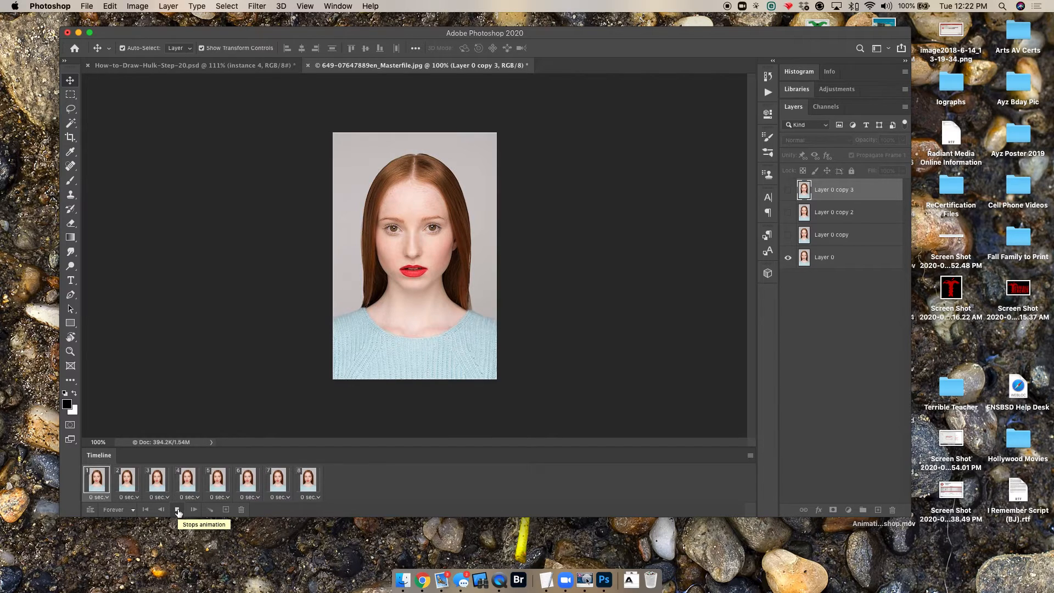
{"action": "left_click", "coordinate": [177, 509]}
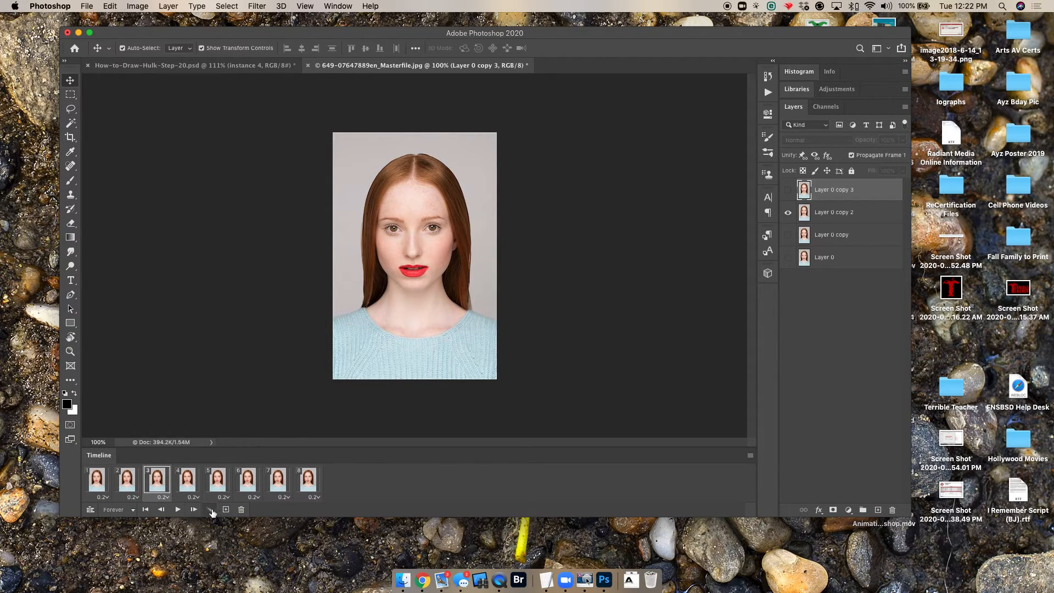
Cancel the Tween dialog, then play and stop the eight-frame animation
{"action": "left_click", "coordinate": [210, 510]}
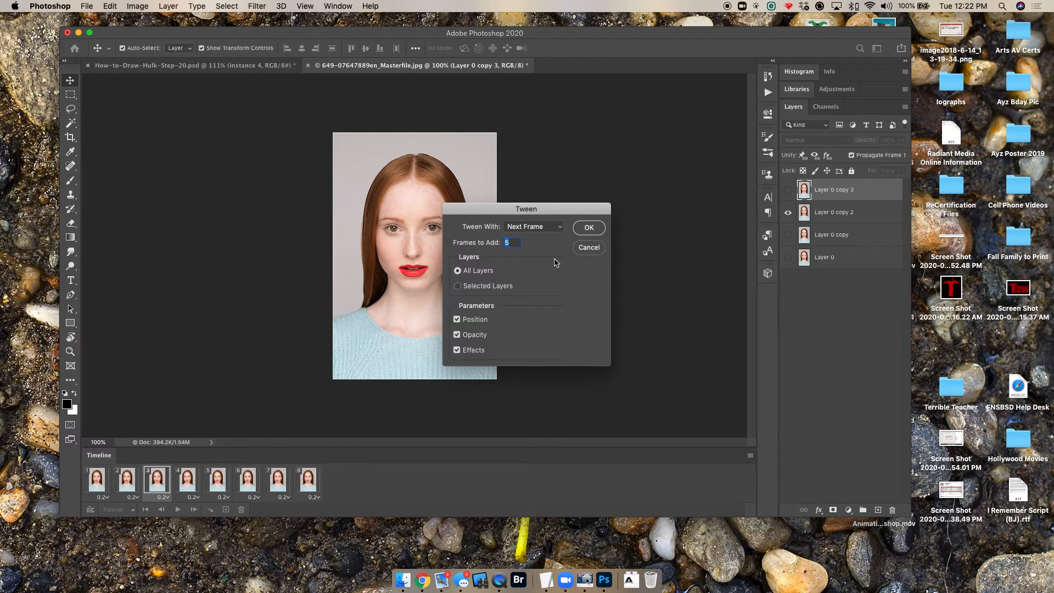
{"action": "left_click", "coordinate": [588, 247]}
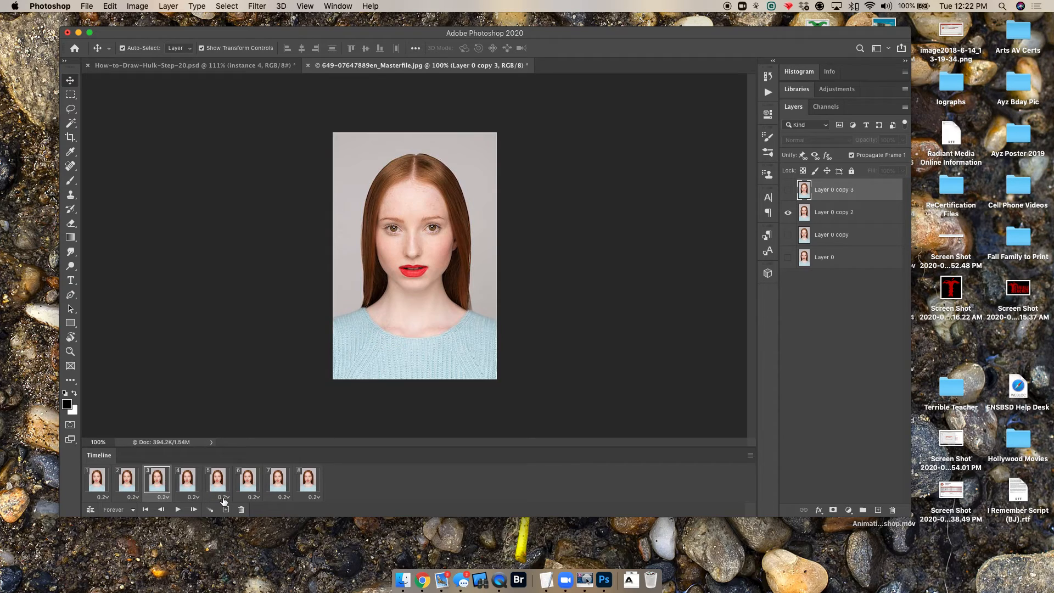
{"action": "left_click", "coordinate": [97, 479]}
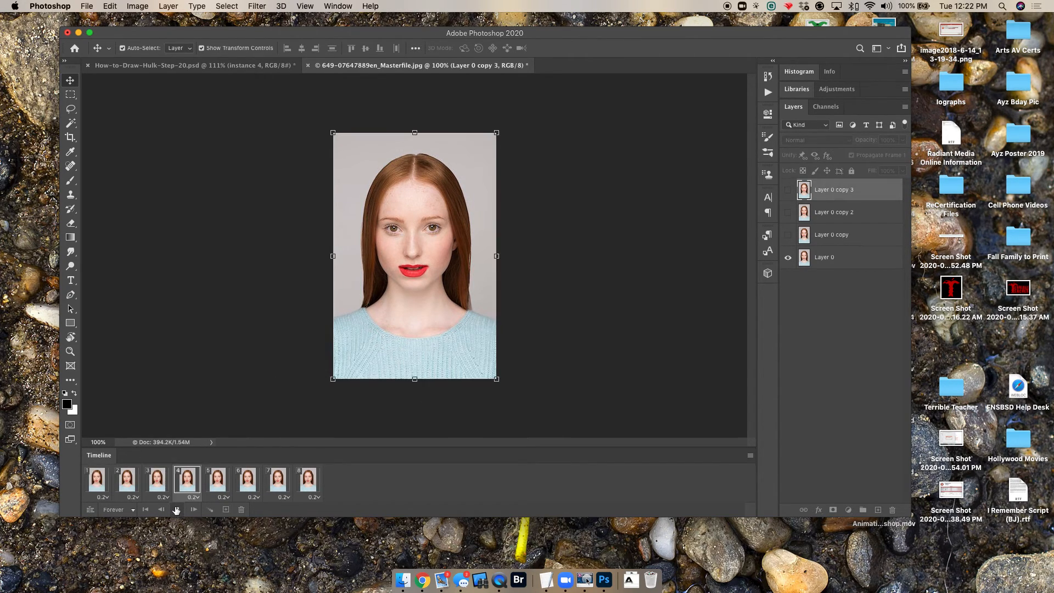
{"action": "left_click", "coordinate": [217, 479]}
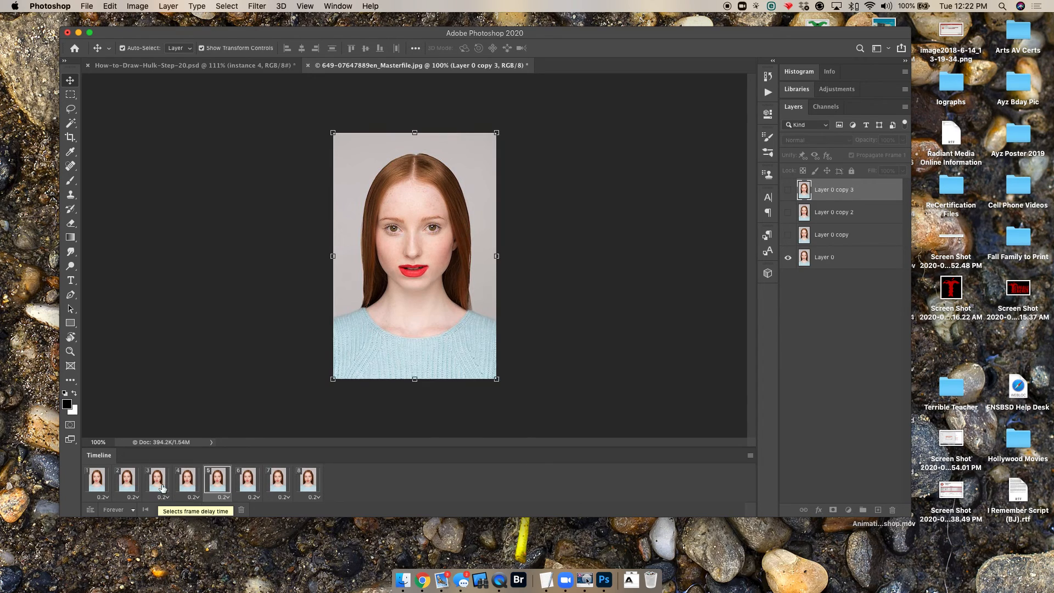